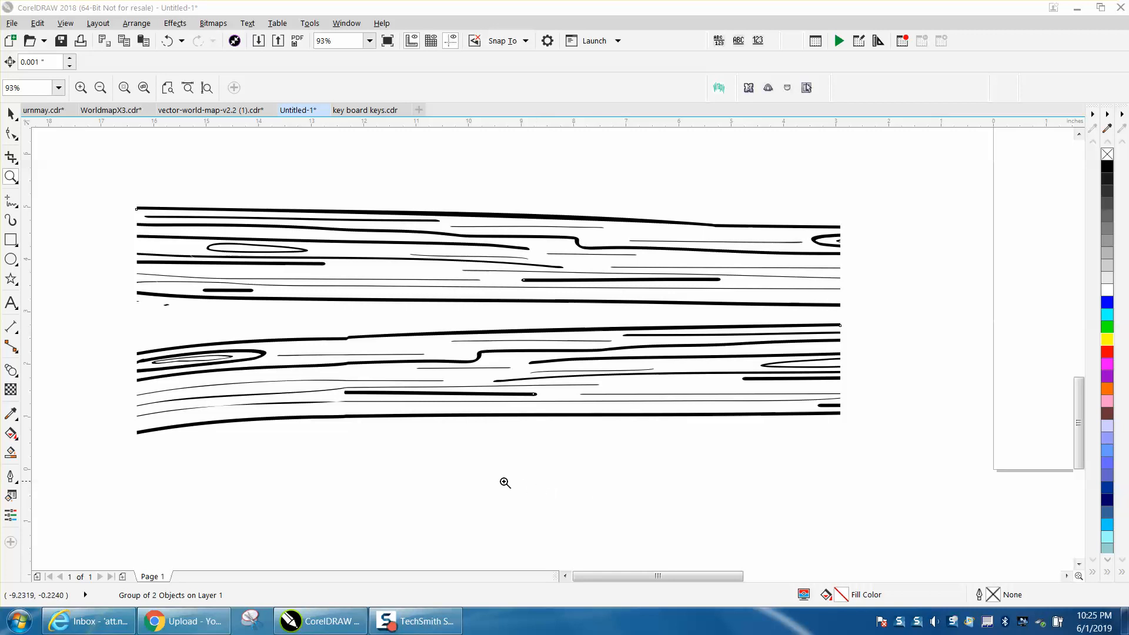
{"action": "mouse_move", "coordinate": [462, 472]}
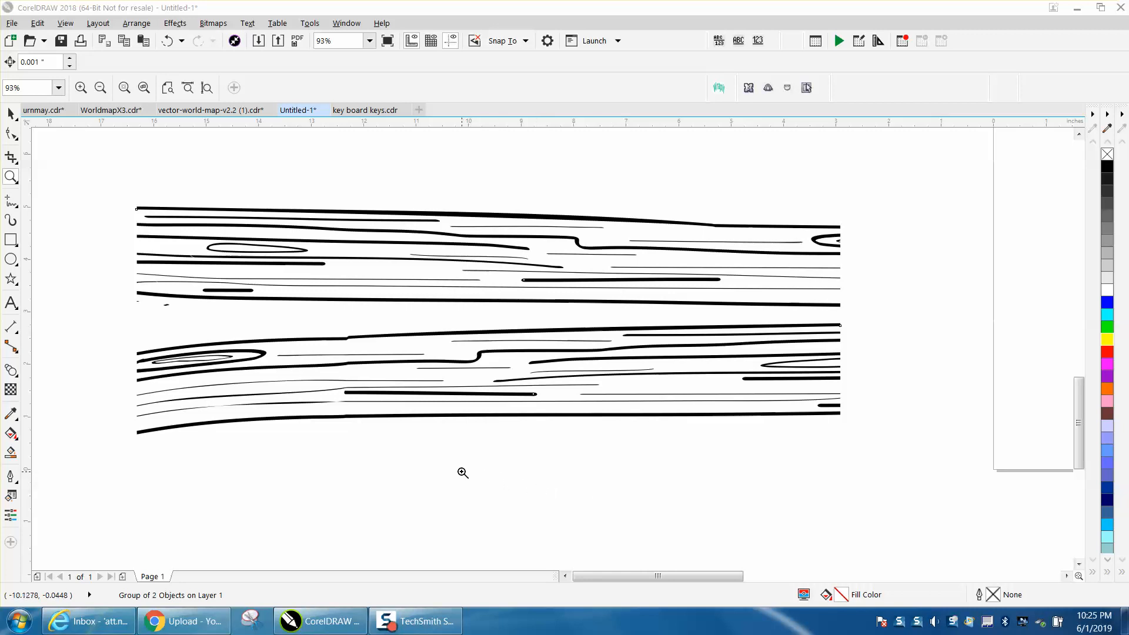
Zoom out, then draw long, thick Expression-mode grain strokes below the existing boards.
{"action": "left_click", "coordinate": [11, 113]}
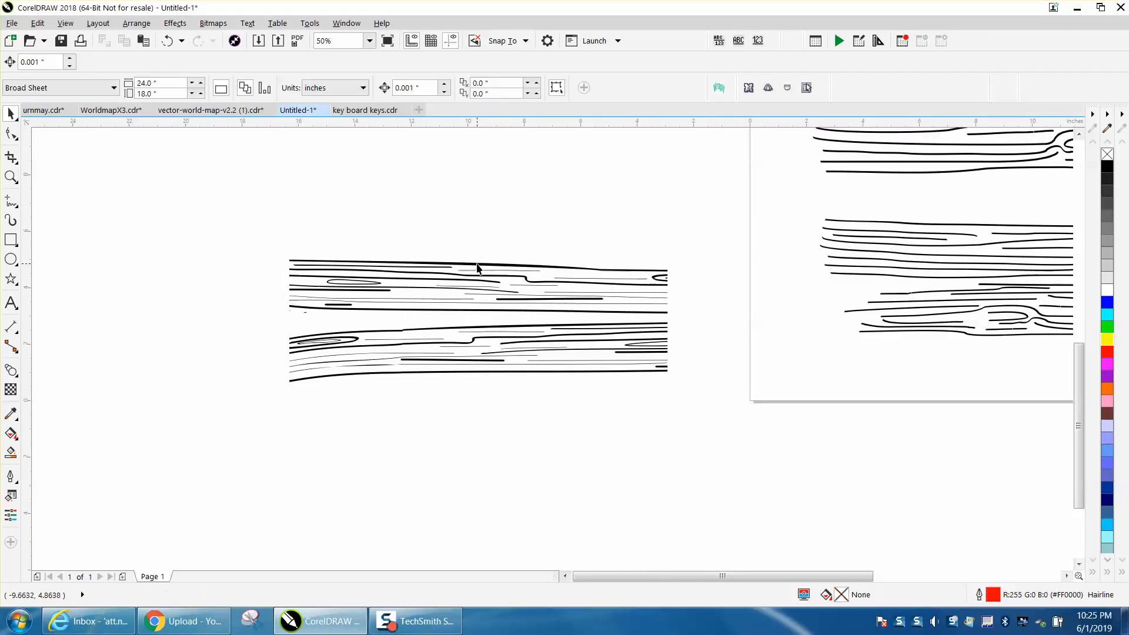
{"action": "left_click", "coordinate": [475, 281]}
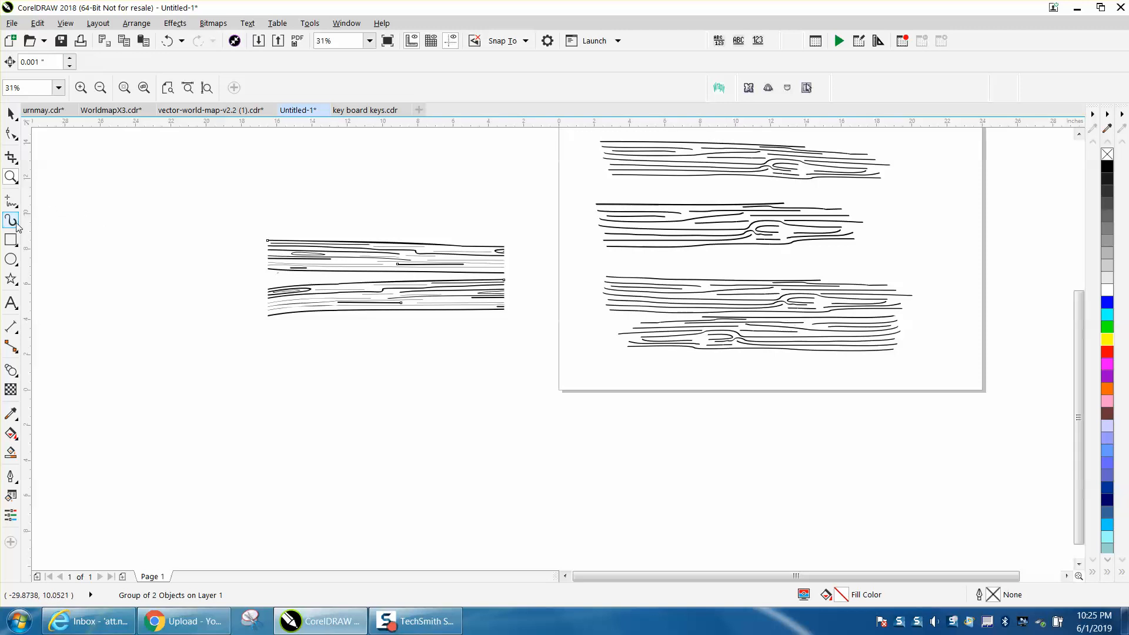
{"action": "left_click", "coordinate": [10, 220]}
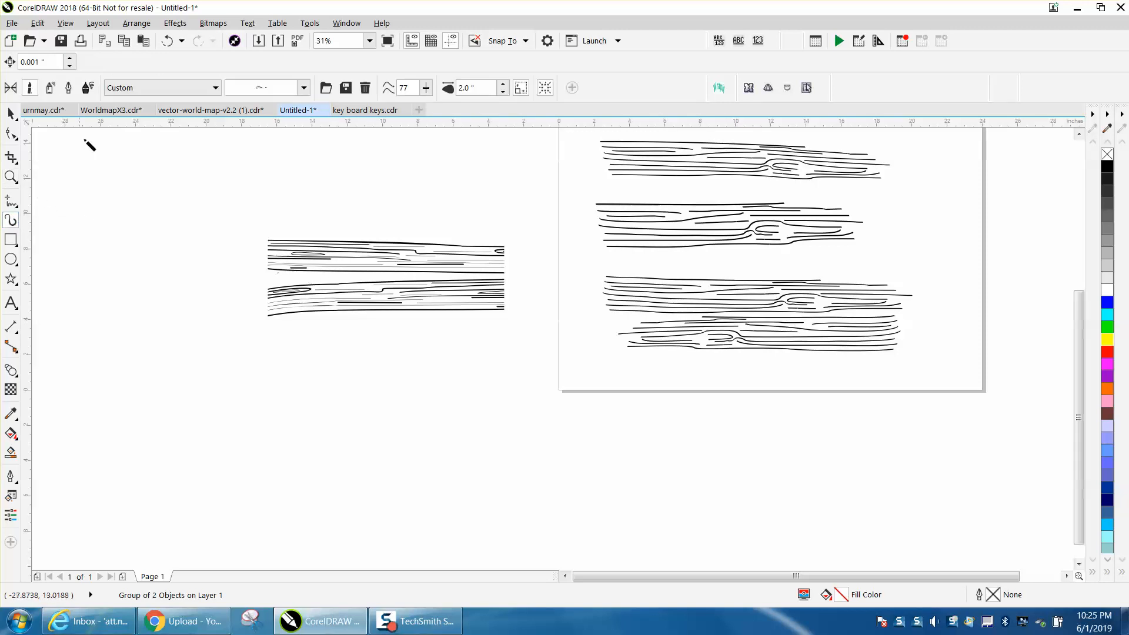
{"action": "mouse_move", "coordinate": [29, 87]}
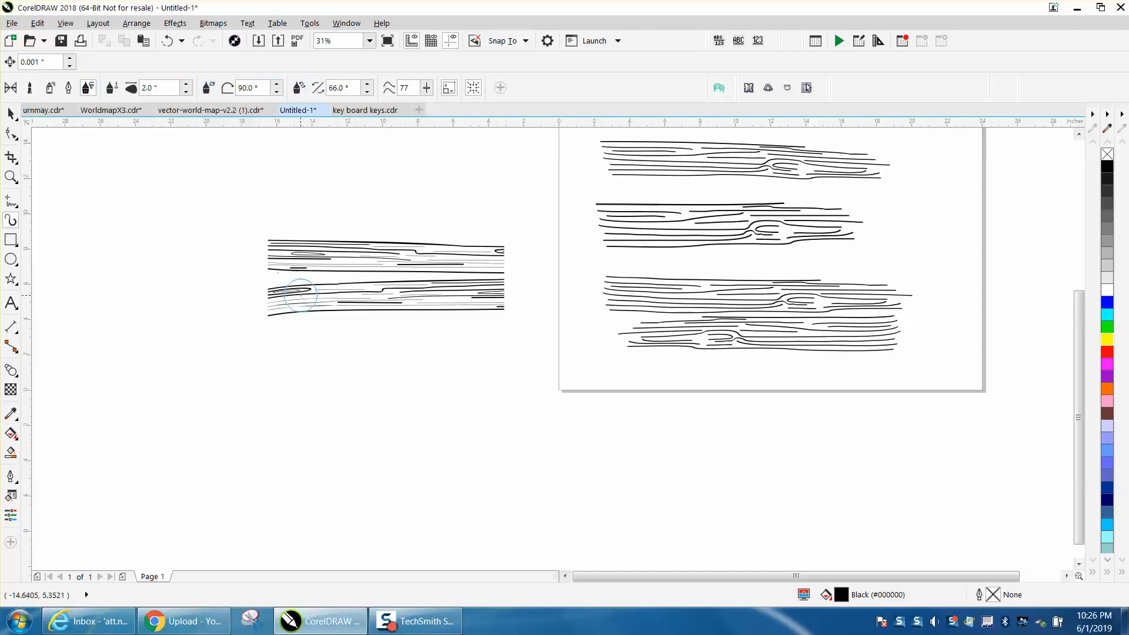
{"action": "left_click", "coordinate": [157, 87]}
{"action": "type", "text": "0.125"}
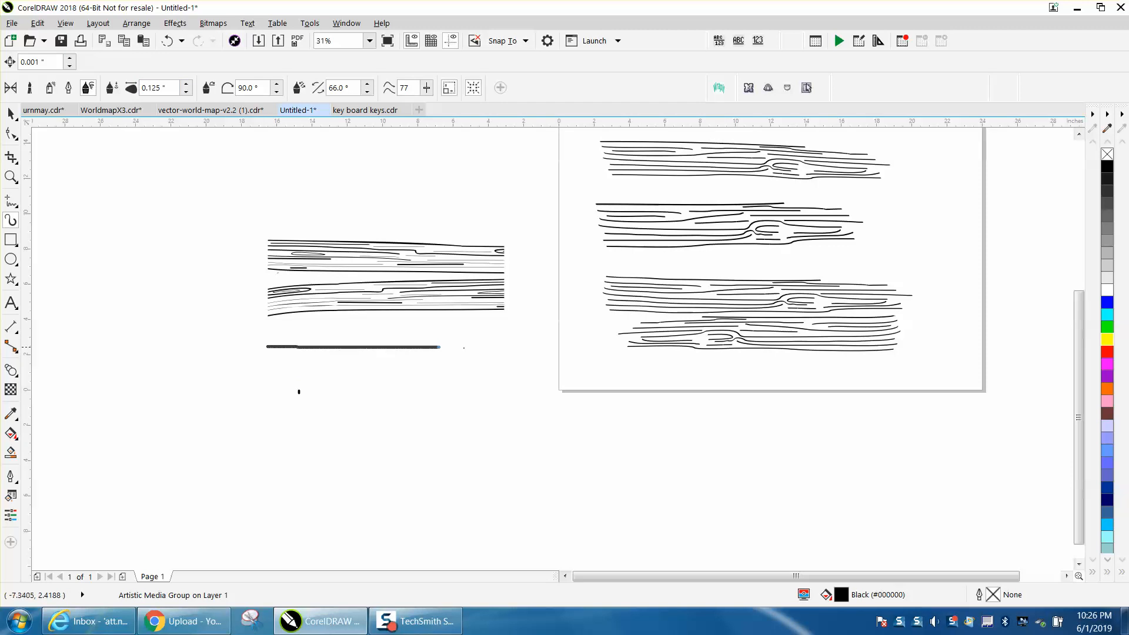
{"action": "left_click_drag", "start_coordinate": [439, 347], "coordinate": [516, 349]}
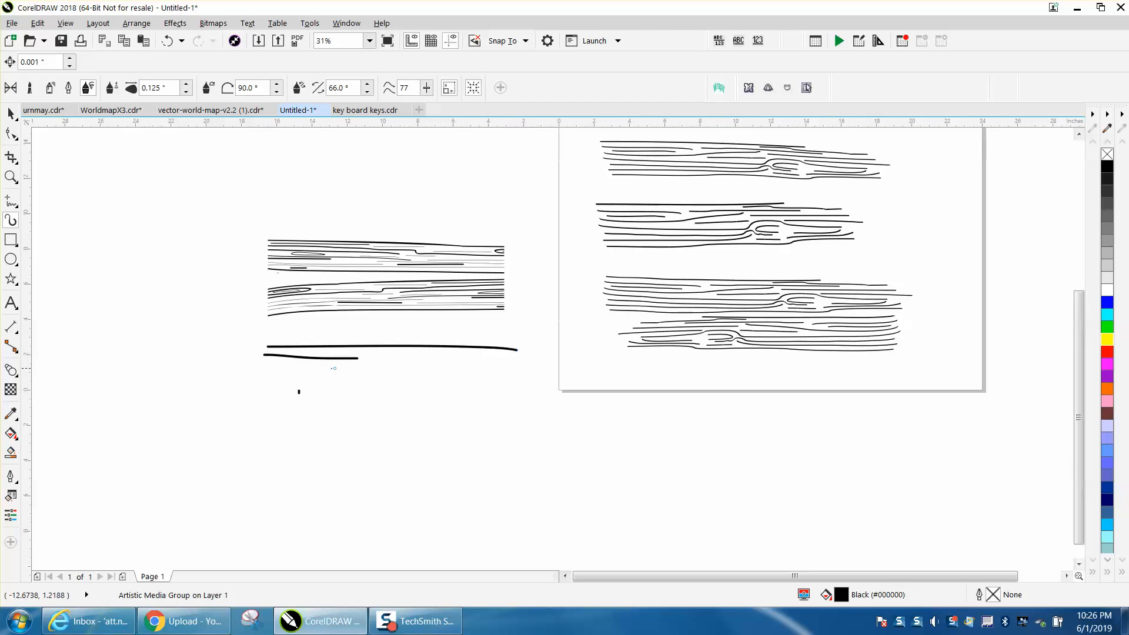
{"action": "left_click_drag", "start_coordinate": [316, 370], "coordinate": [537, 383]}
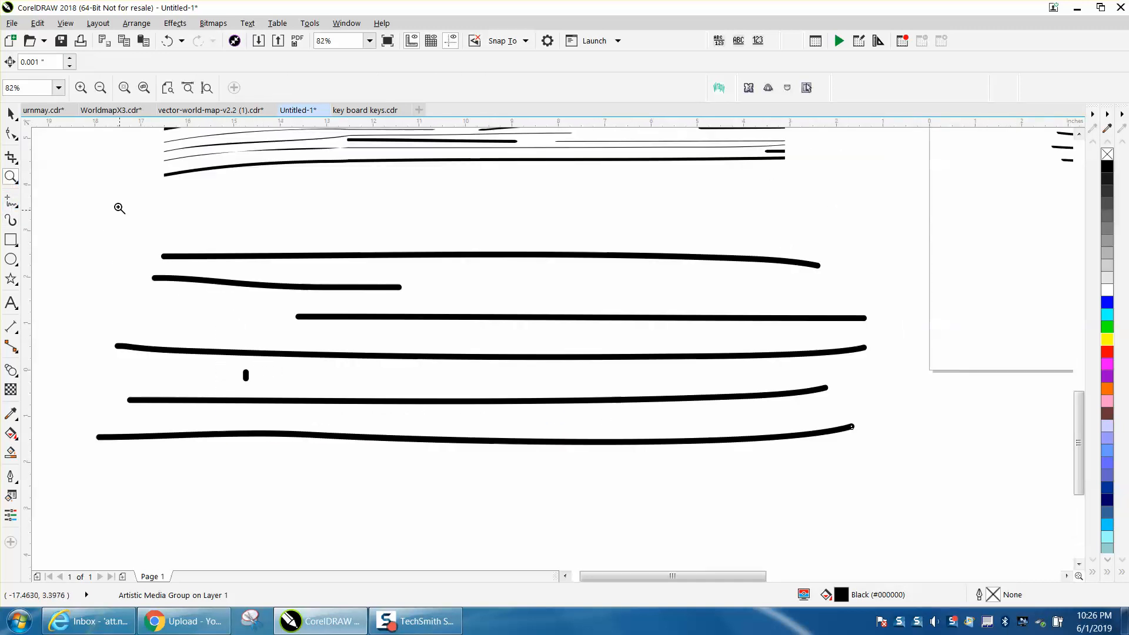
Set the stroke angle to 33 and draw a thinner grain line between the thick strokes.
{"action": "left_click", "coordinate": [10, 220]}
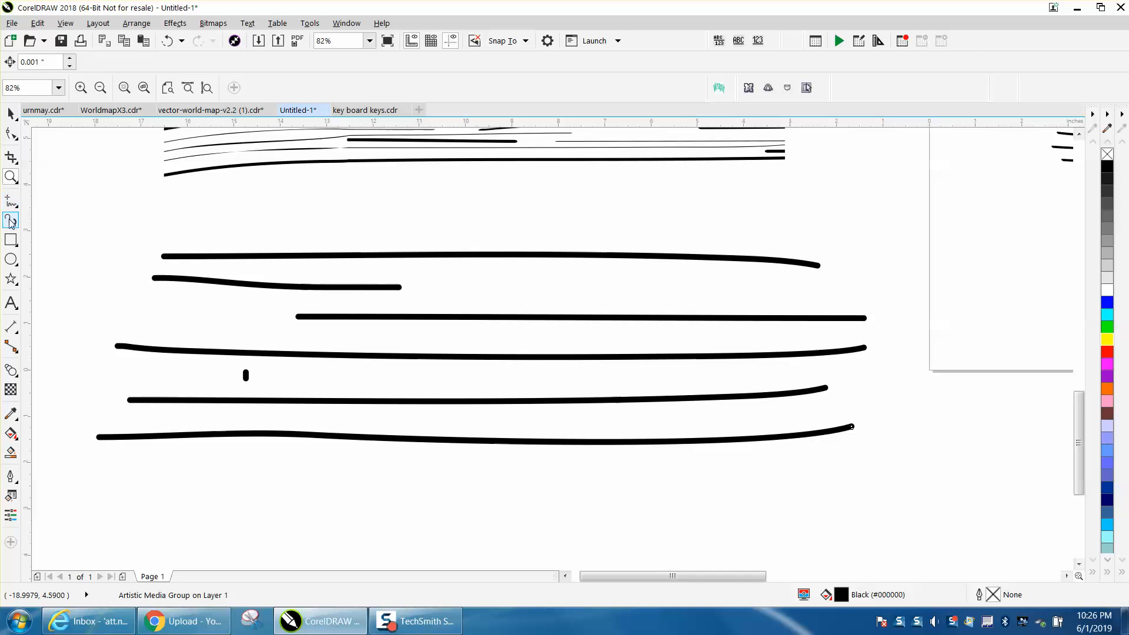
{"action": "left_click", "coordinate": [10, 220]}
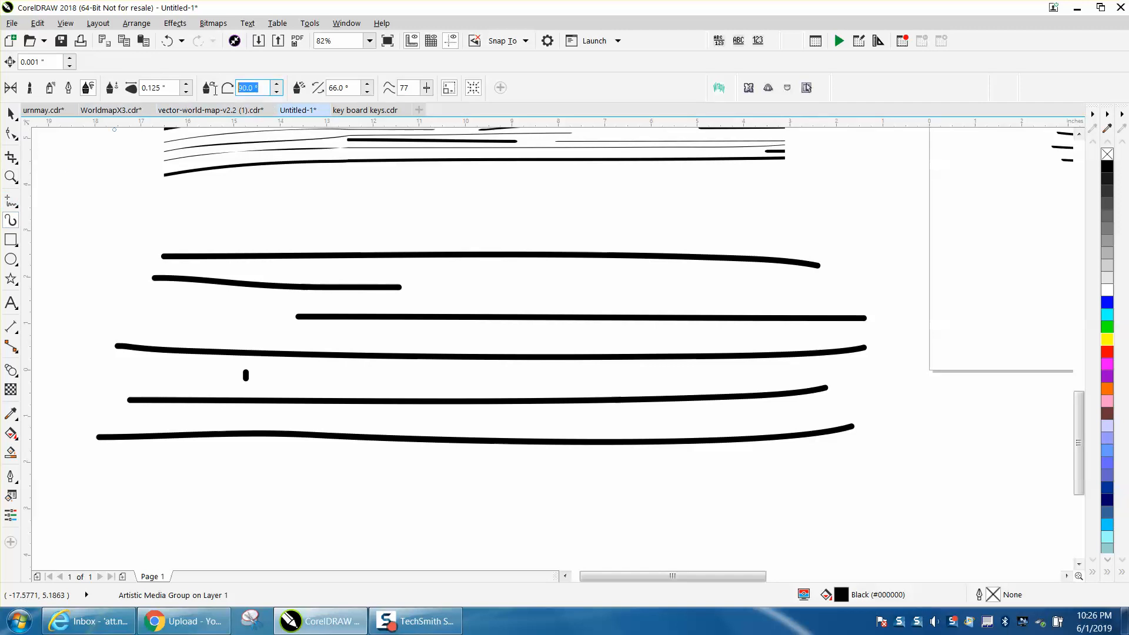
{"action": "type", "text": "33"}
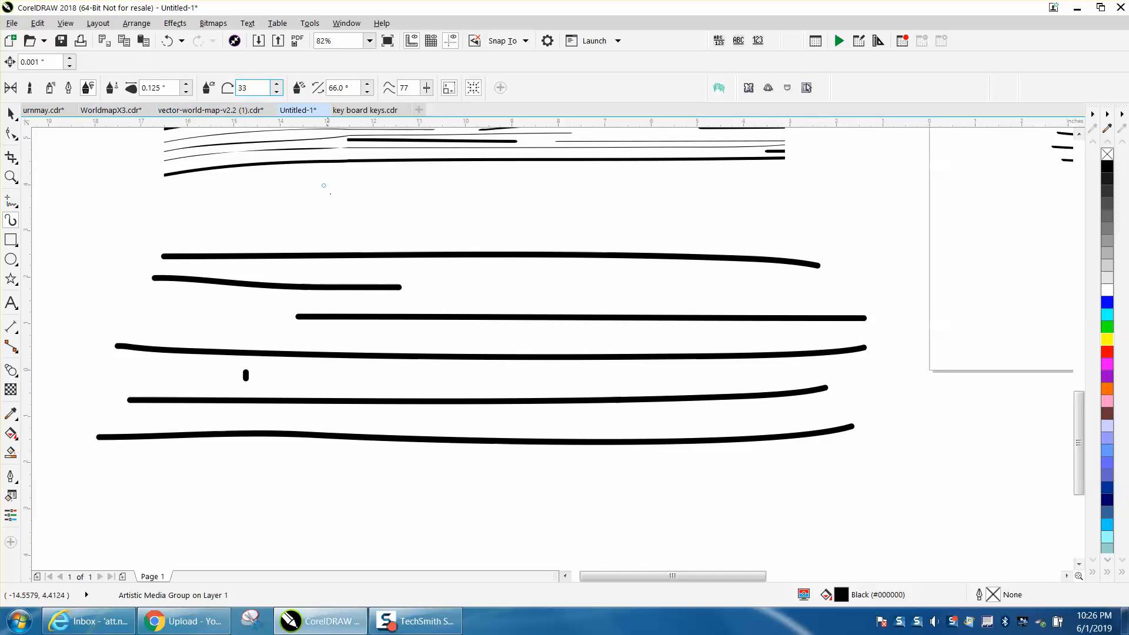
{"action": "mouse_move", "coordinate": [449, 294]}
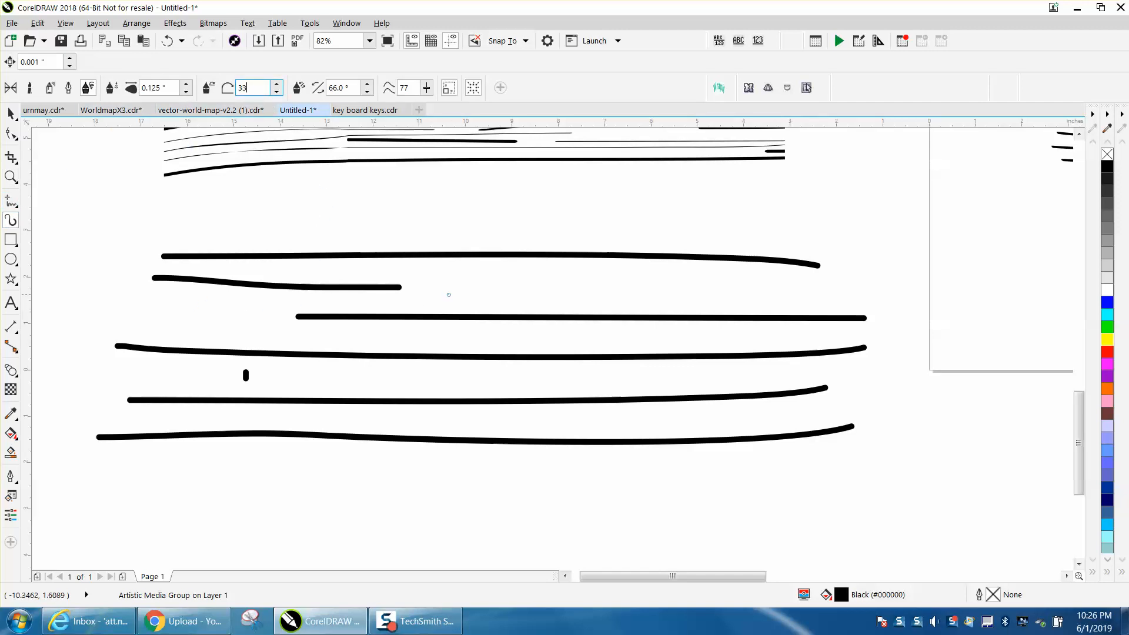
{"action": "left_click_drag", "start_coordinate": [446, 294], "coordinate": [792, 287]}
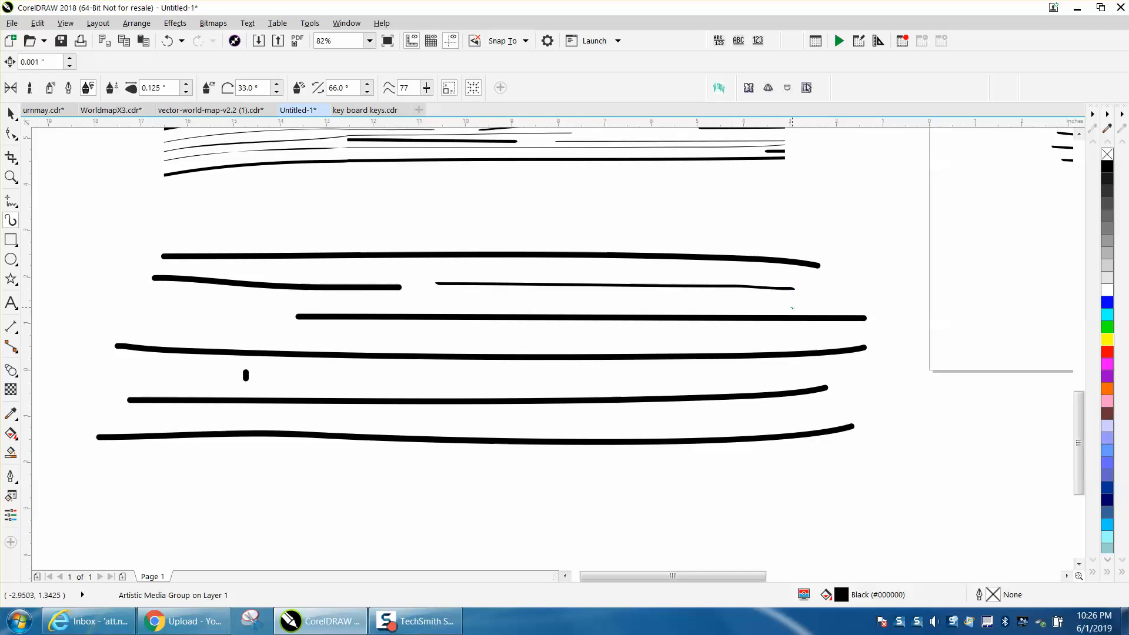
{"action": "mouse_move", "coordinate": [148, 308]}
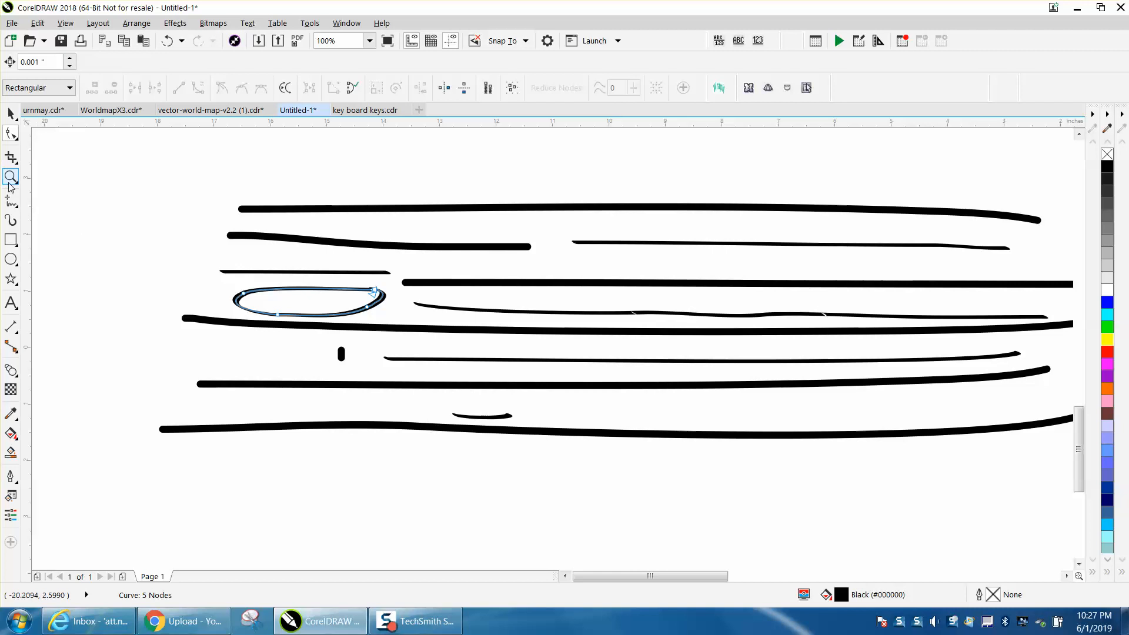
Enter 99 in the bearing box, lower Freehand smoothing, and draw fine grain lines.
{"action": "left_click", "coordinate": [10, 177]}
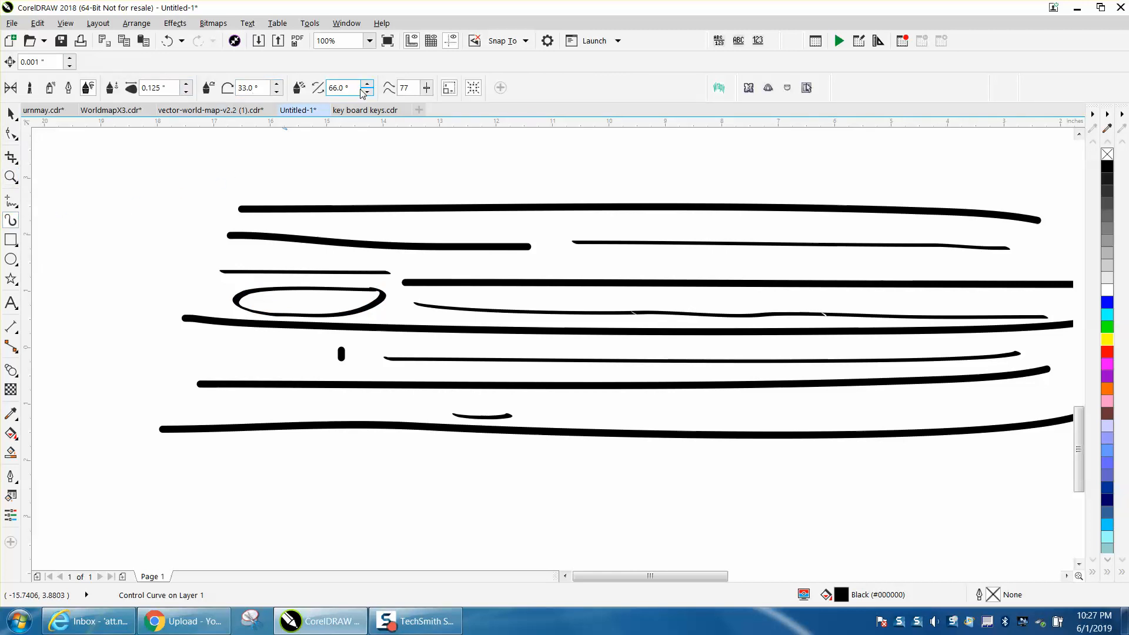
{"action": "type", "text": "99"}
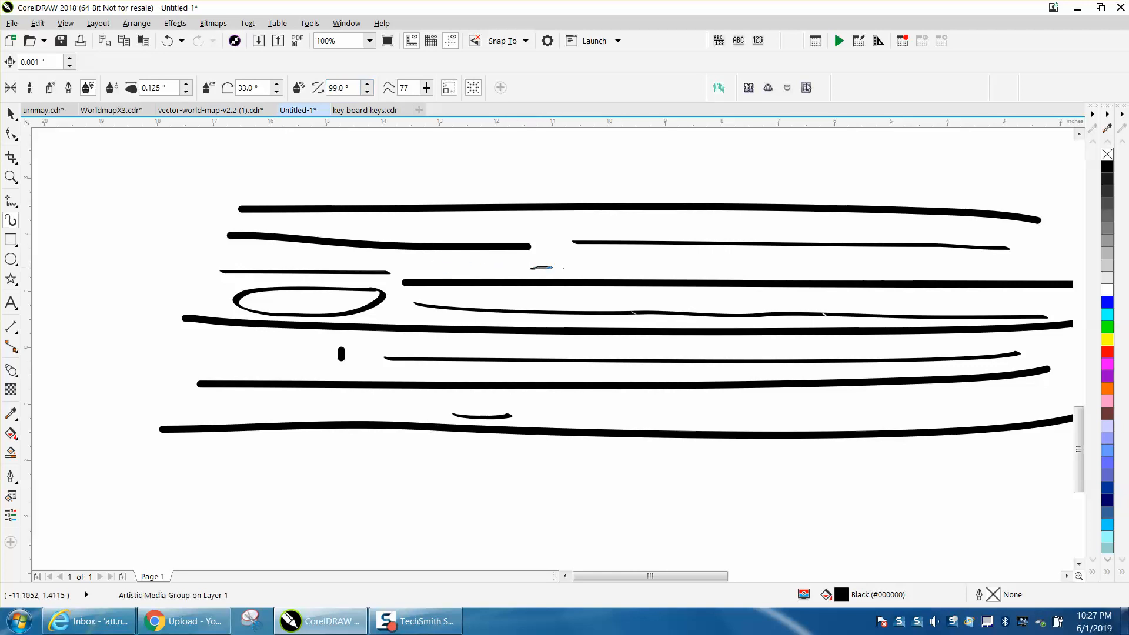
{"action": "left_click_drag", "start_coordinate": [529, 268], "coordinate": [752, 265]}
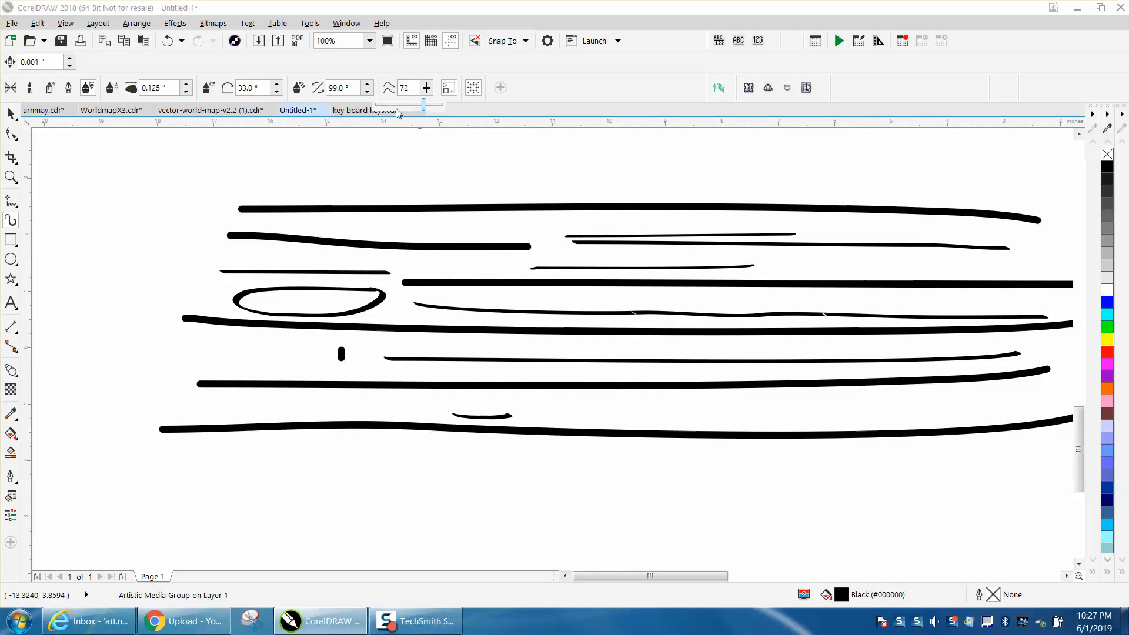
{"action": "mouse_move", "coordinate": [426, 87]}
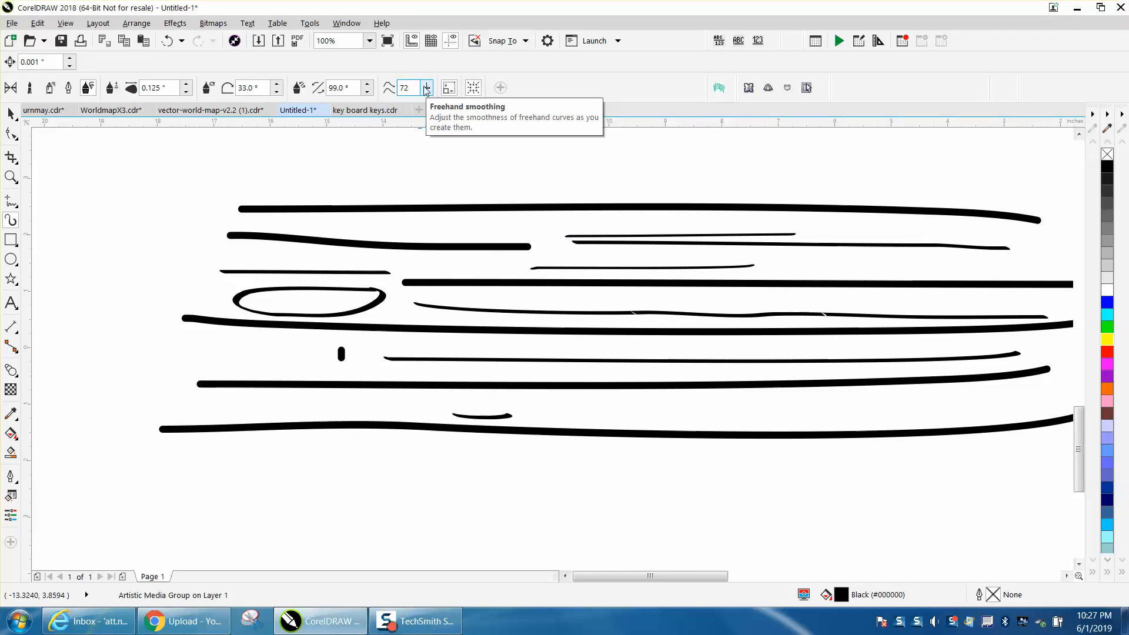
{"action": "left_click", "coordinate": [426, 87]}
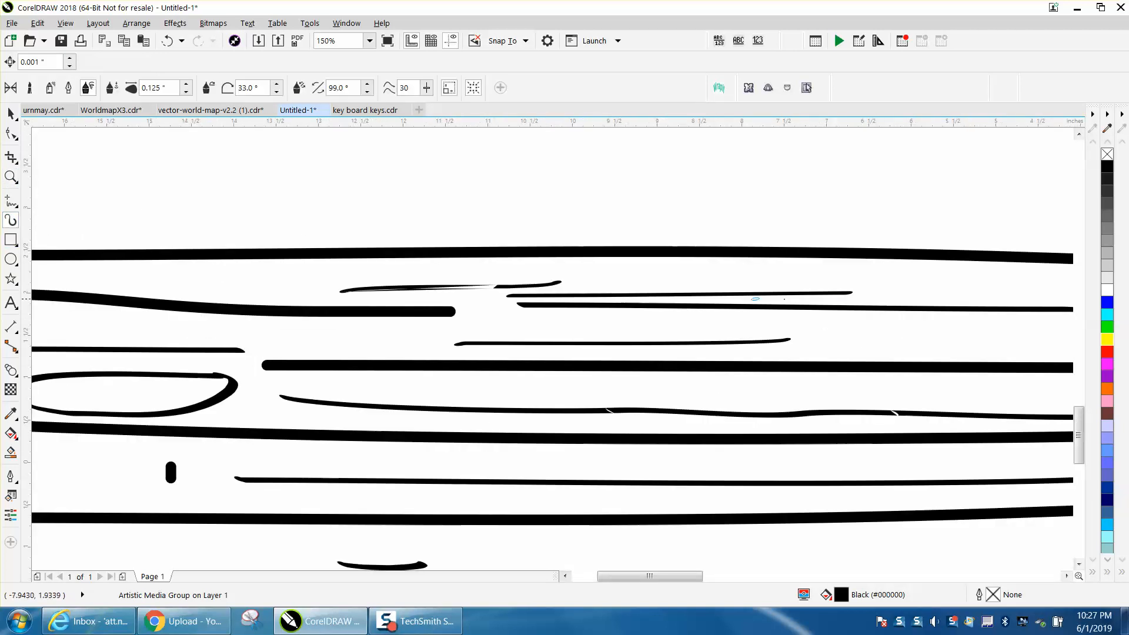
{"action": "left_click_drag", "start_coordinate": [842, 343], "coordinate": [1001, 337]}
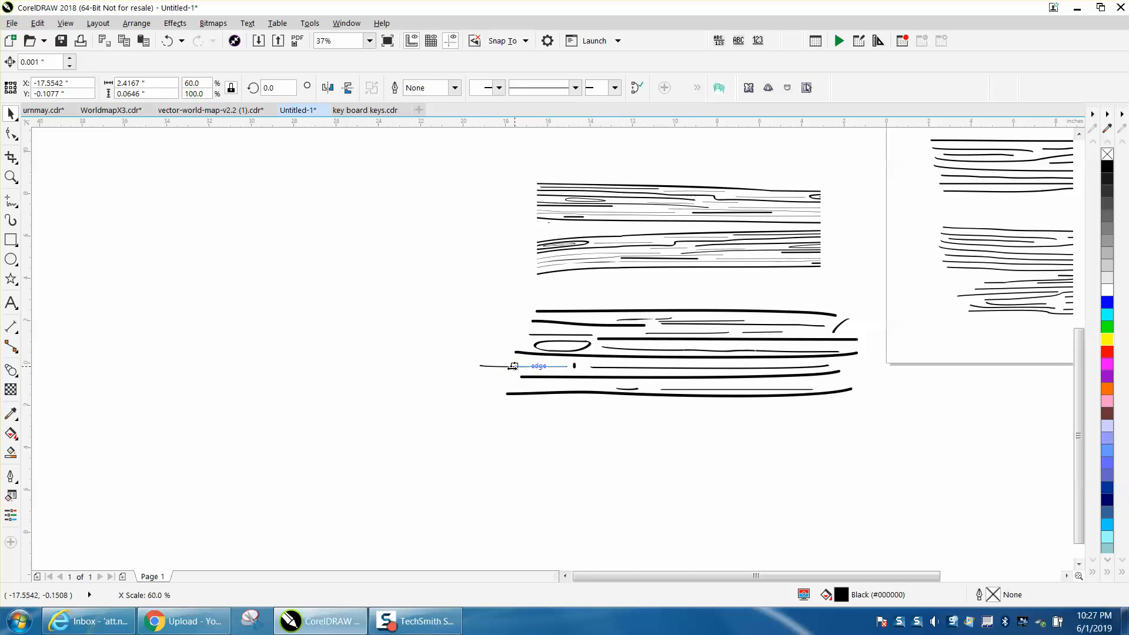
Select the 42-stroke grain group and reactivate the Artistic Media tool.
{"action": "left_click", "coordinate": [200, 250]}
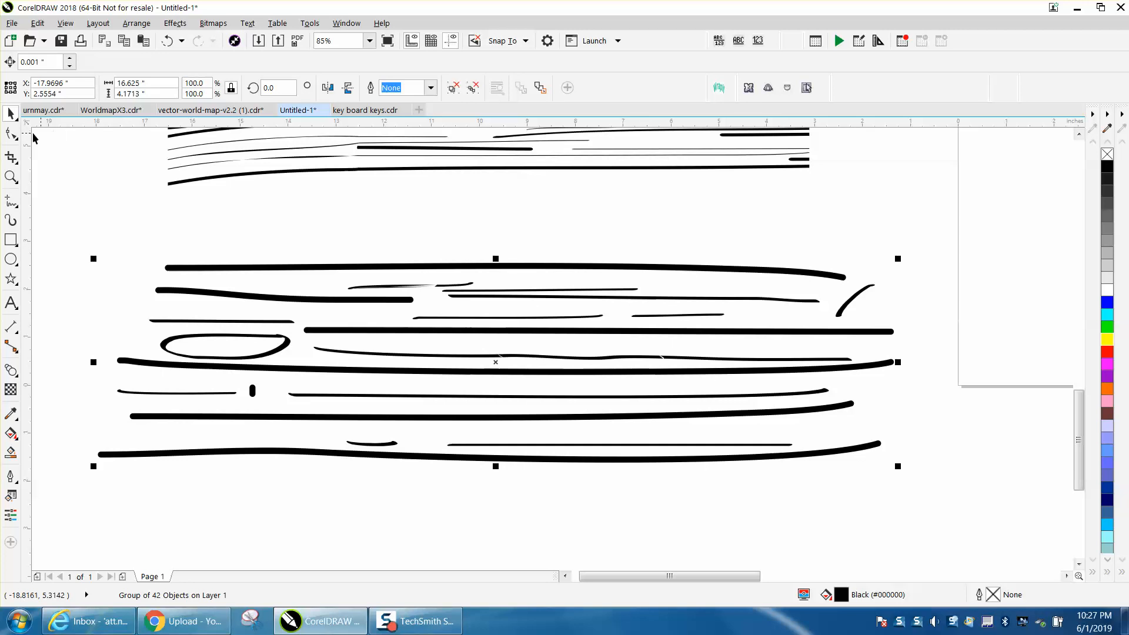
{"action": "mouse_move", "coordinate": [11, 220]}
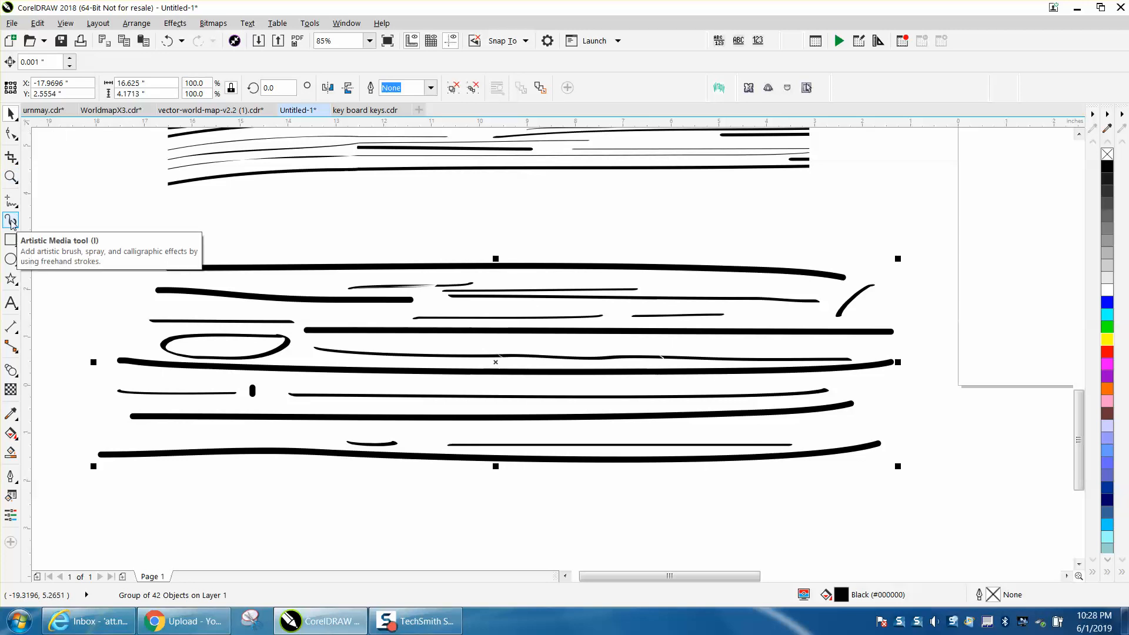
{"action": "left_click", "coordinate": [11, 219]}
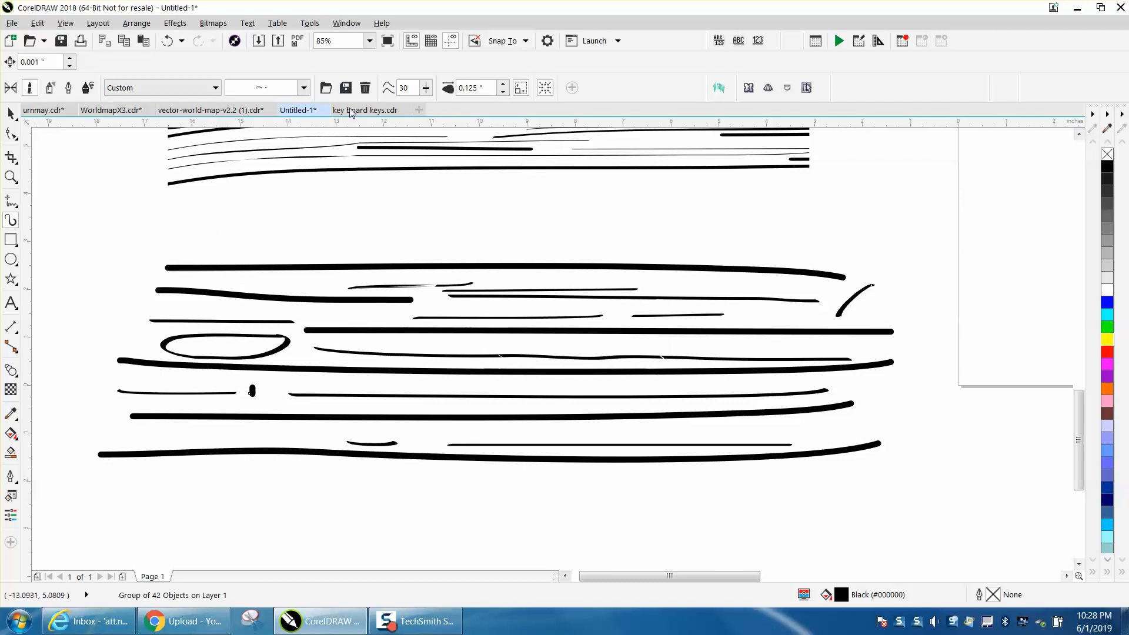
{"action": "mouse_move", "coordinate": [345, 87]}
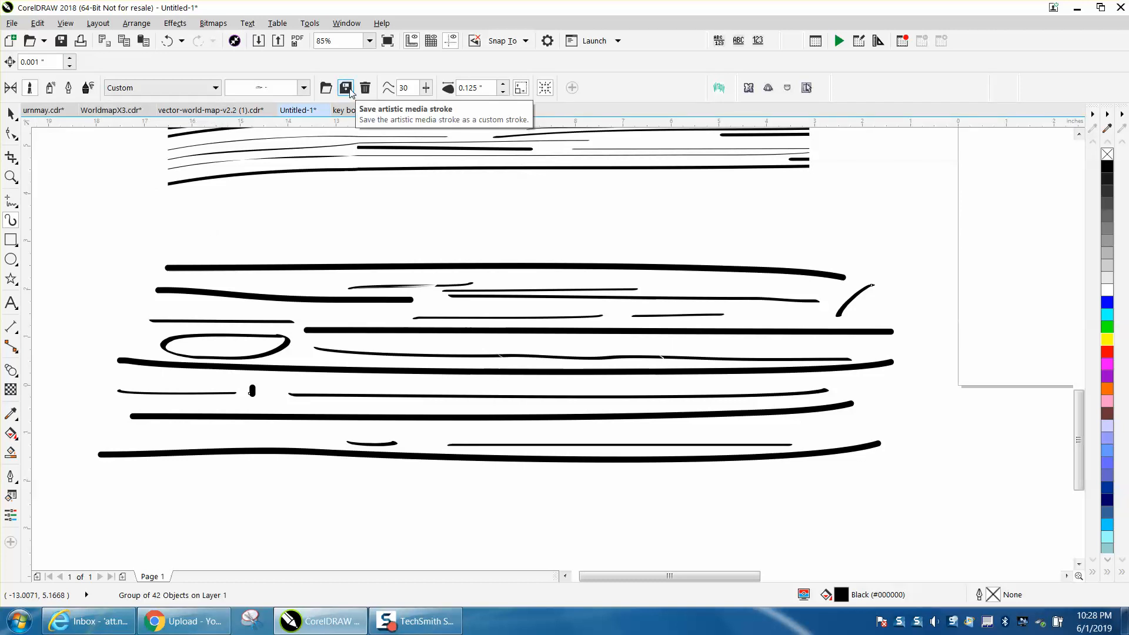
Save the grouped strokes to the CustomMediaStrokes folder under the name 'wood3'.
{"action": "left_click", "coordinate": [345, 87]}
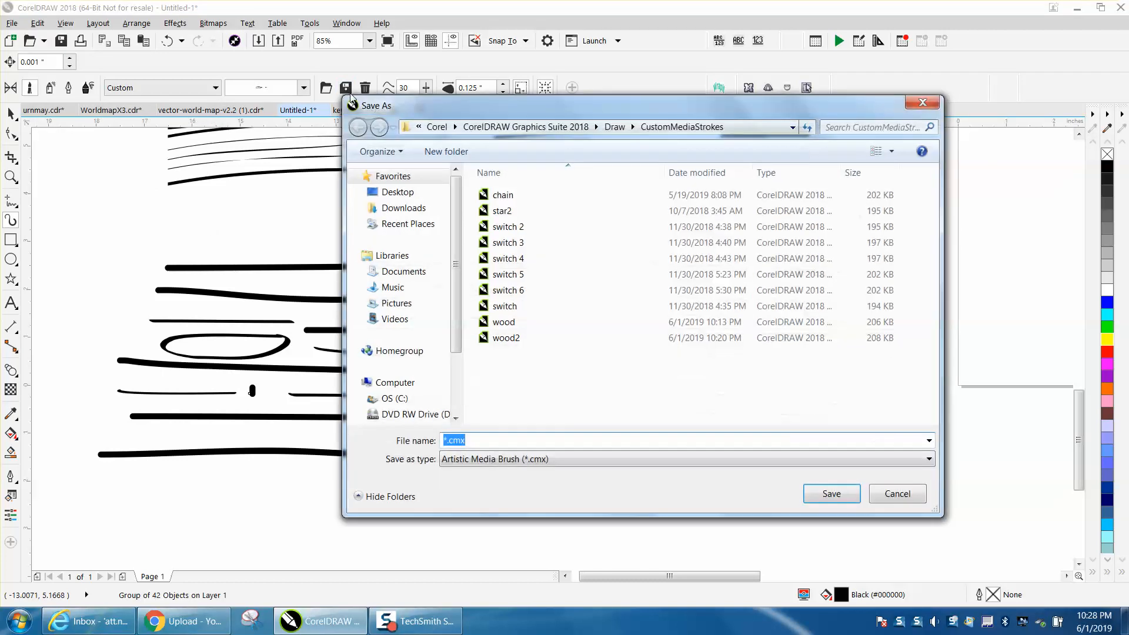
{"action": "left_click", "coordinate": [506, 337]}
{"action": "type", "text": "wood3"}
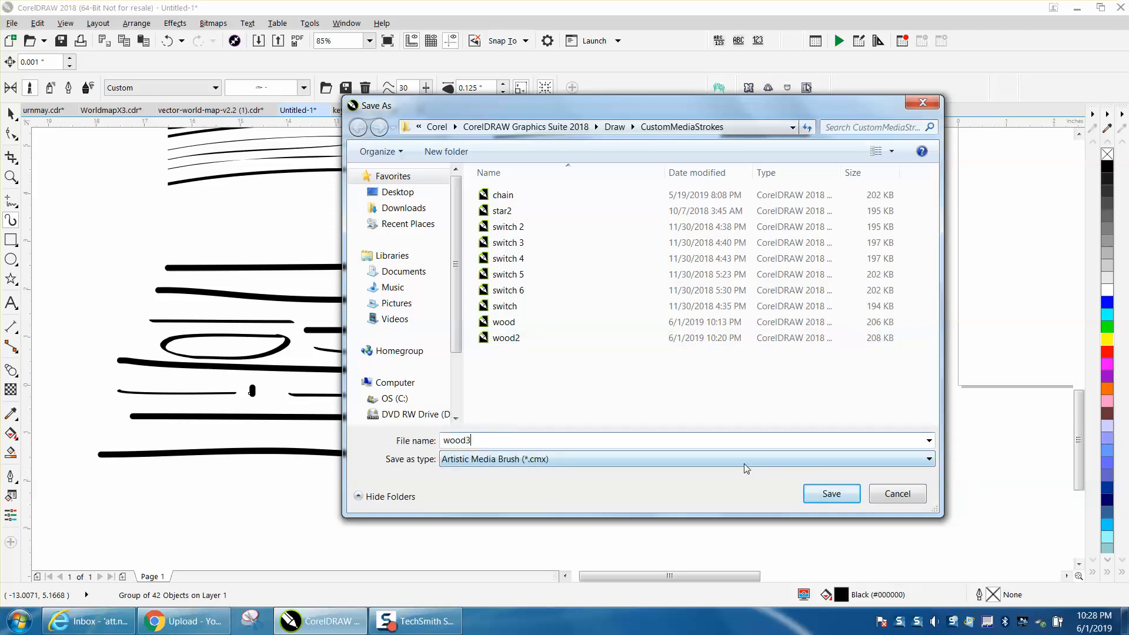
{"action": "left_click", "coordinate": [830, 493]}
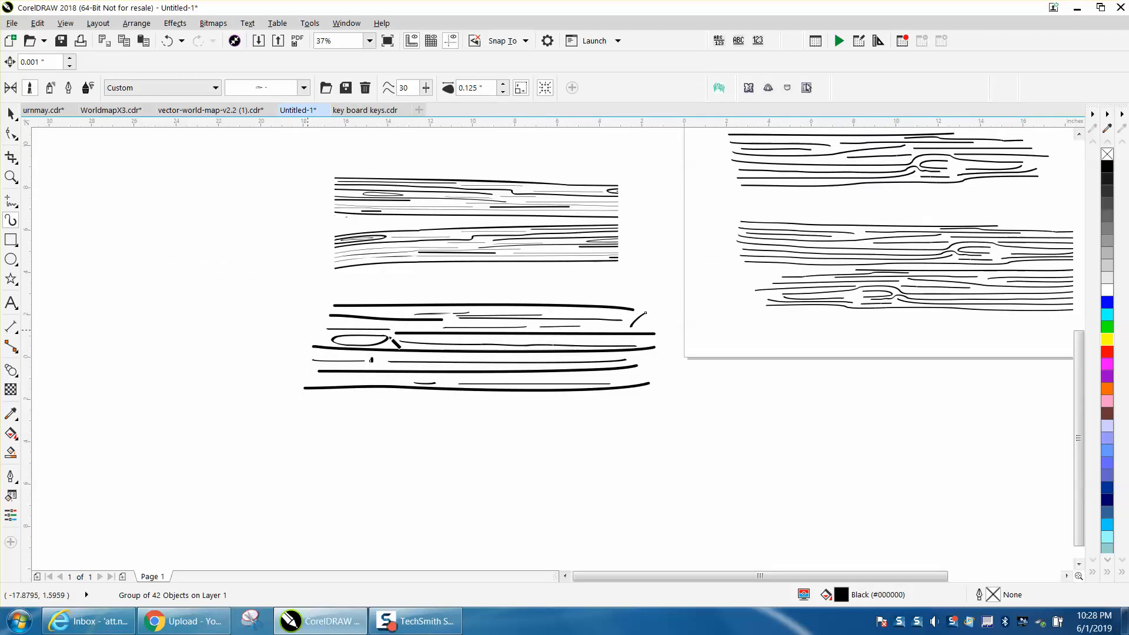
{"action": "mouse_move", "coordinate": [43, 244]}
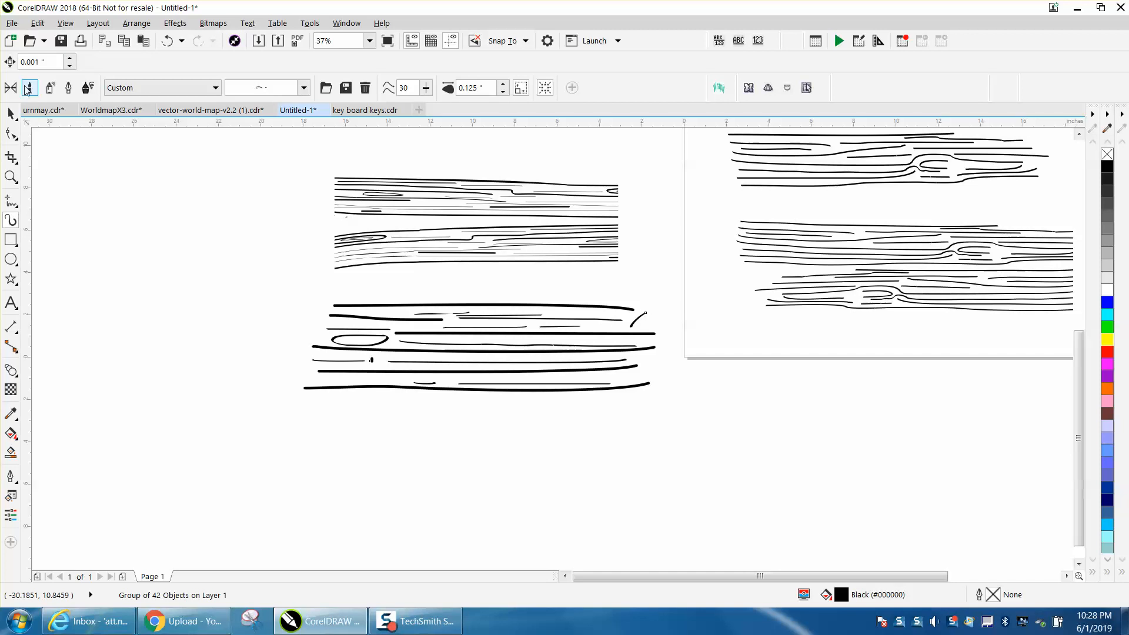
Paint boards in Brush mode with the wood3 brush and remove the tangled test strokes.
{"action": "left_click", "coordinate": [303, 87]}
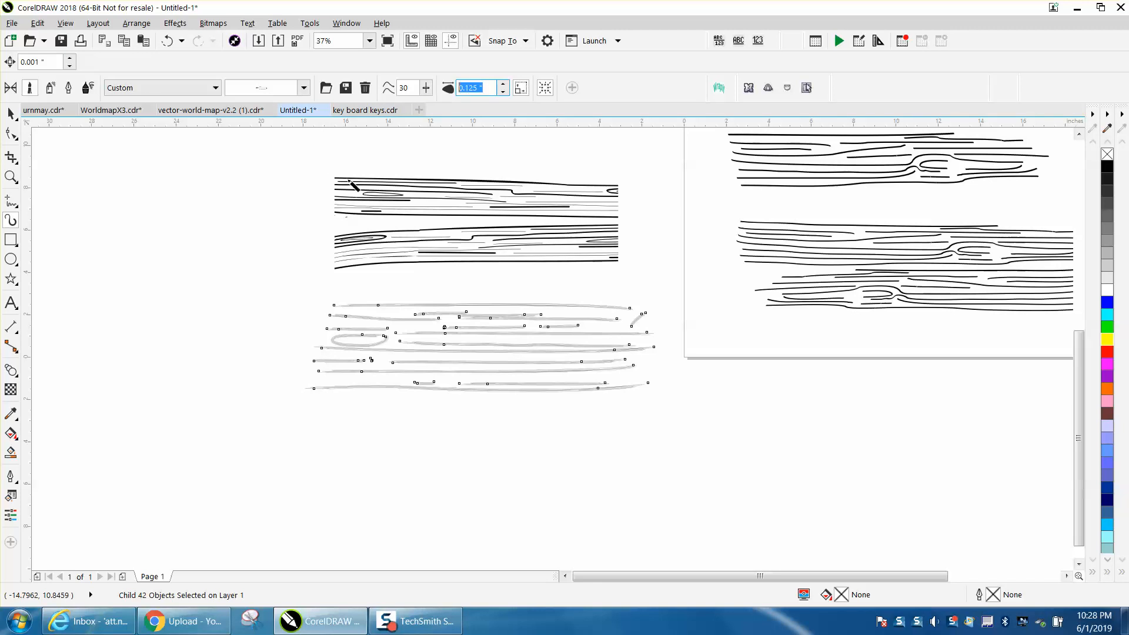
{"action": "type", "text": "2"}
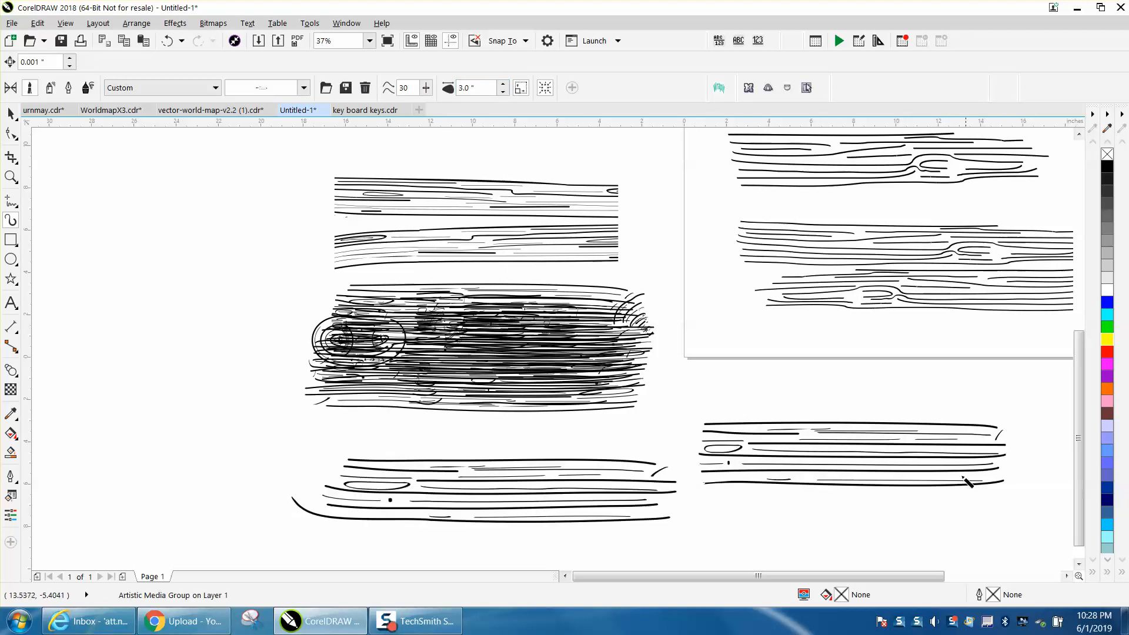
{"action": "mouse_move", "coordinate": [62, 238]}
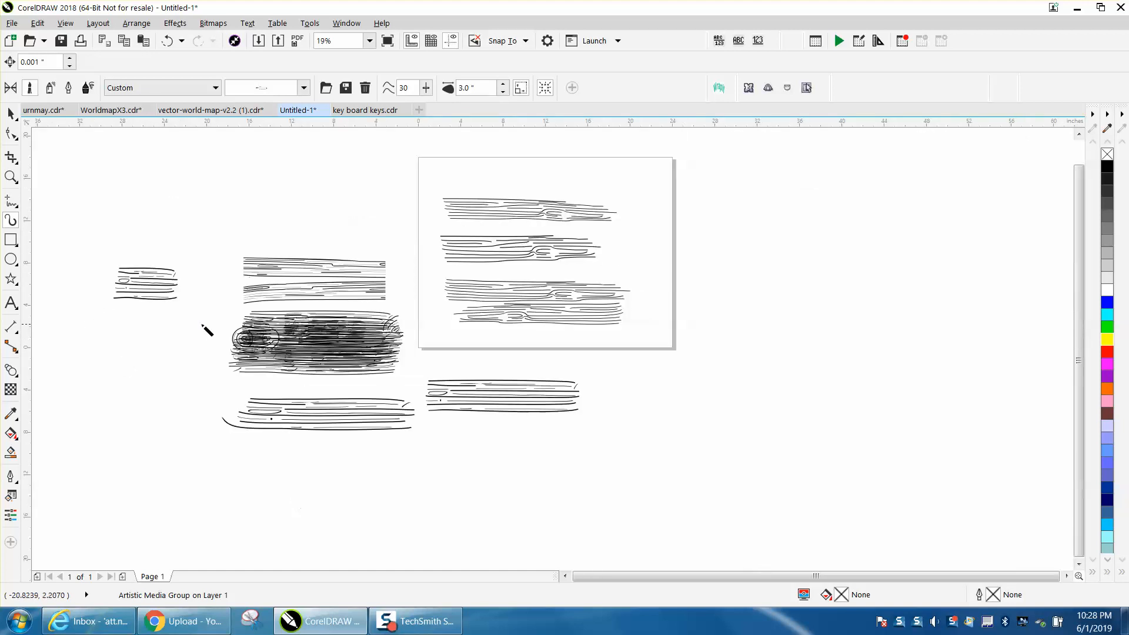
{"action": "left_click", "coordinate": [144, 283]}
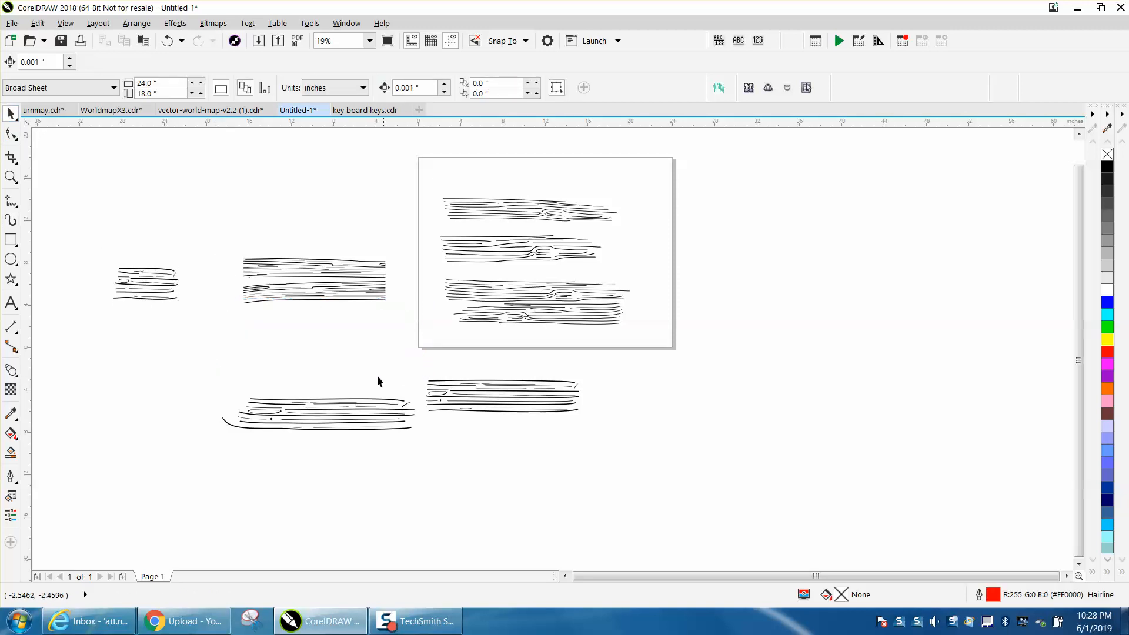
Snap the lower grain board against the rotated upper board and select both groups.
{"action": "left_click", "coordinate": [501, 394]}
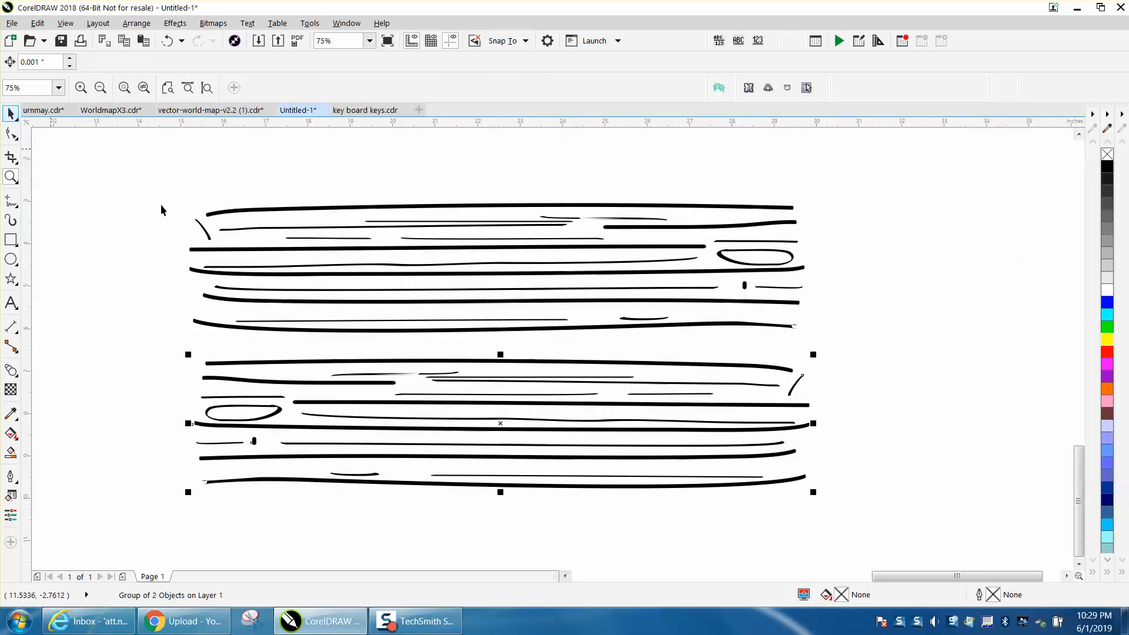
{"action": "left_click", "coordinate": [504, 405]}
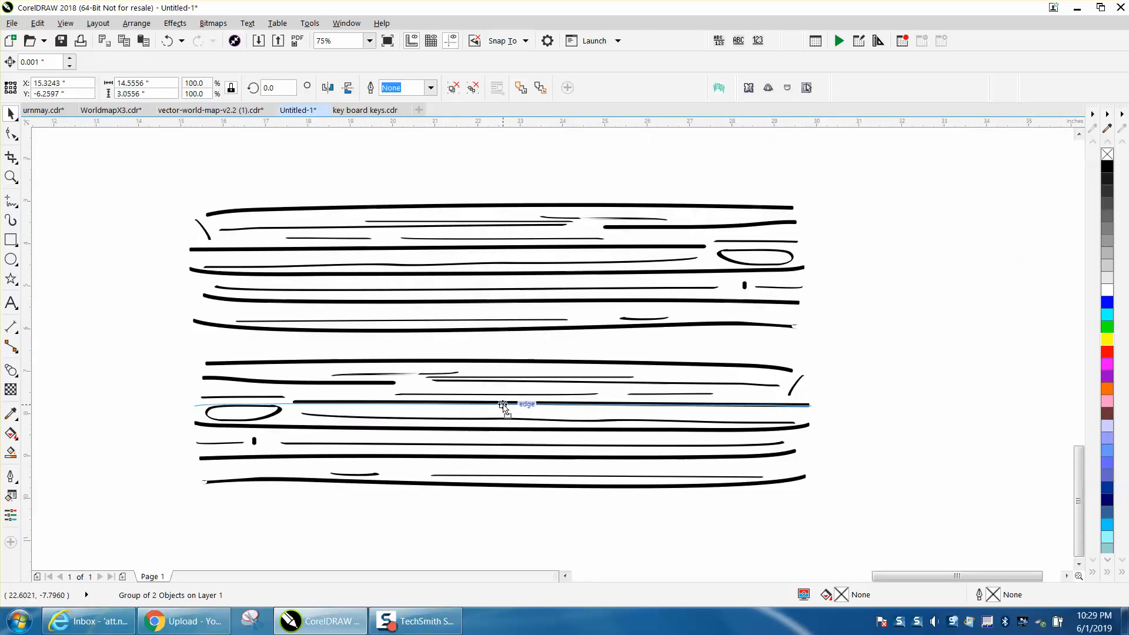
{"action": "left_click", "coordinate": [504, 403]}
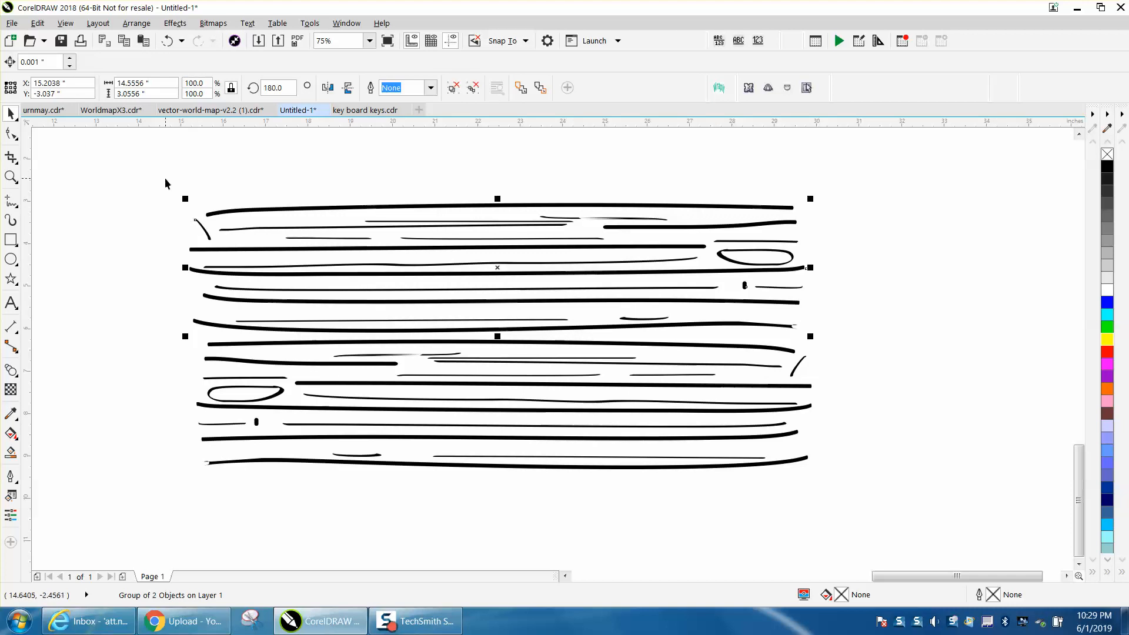
{"action": "left_click", "coordinate": [136, 23]}
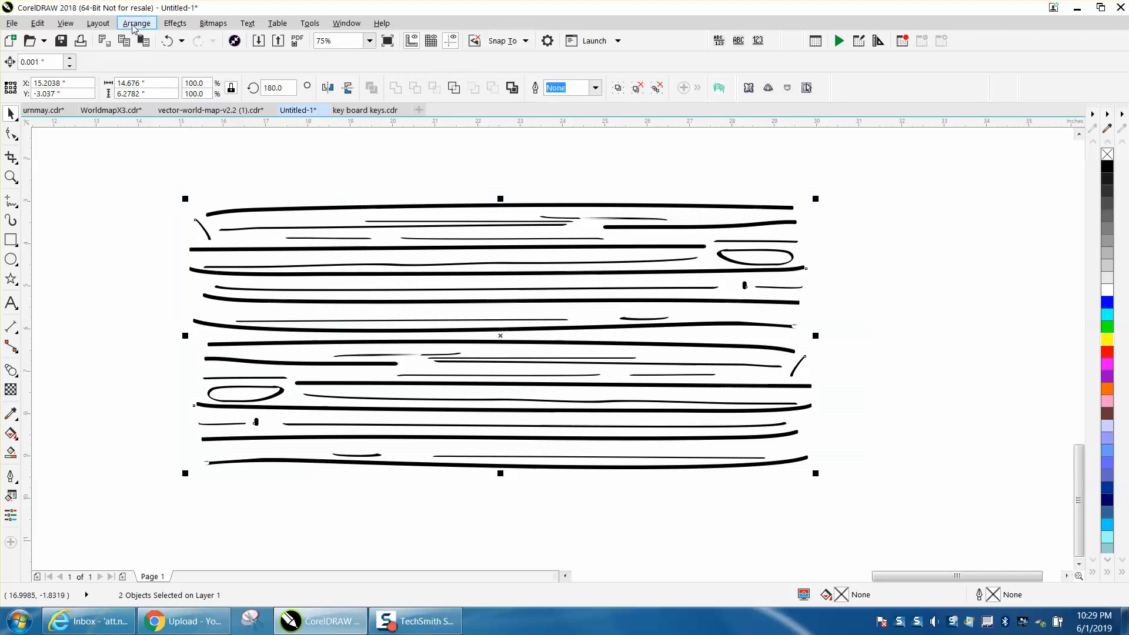
Ungroup all objects in both boards and select the resulting pieces.
{"action": "left_click", "coordinate": [136, 23]}
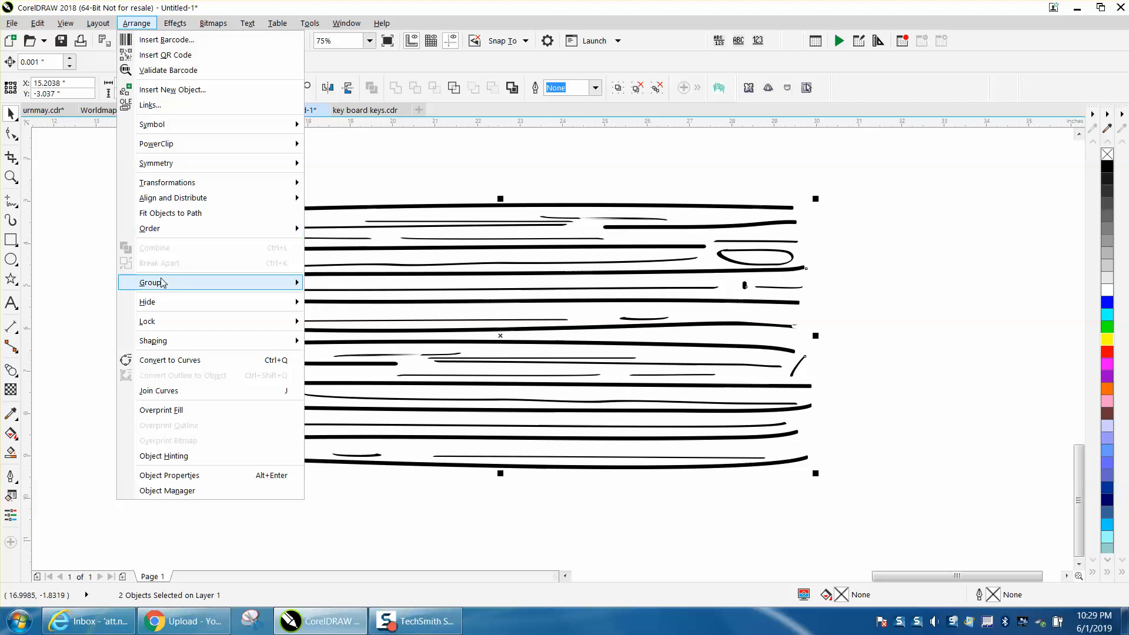
{"action": "mouse_move", "coordinate": [151, 282]}
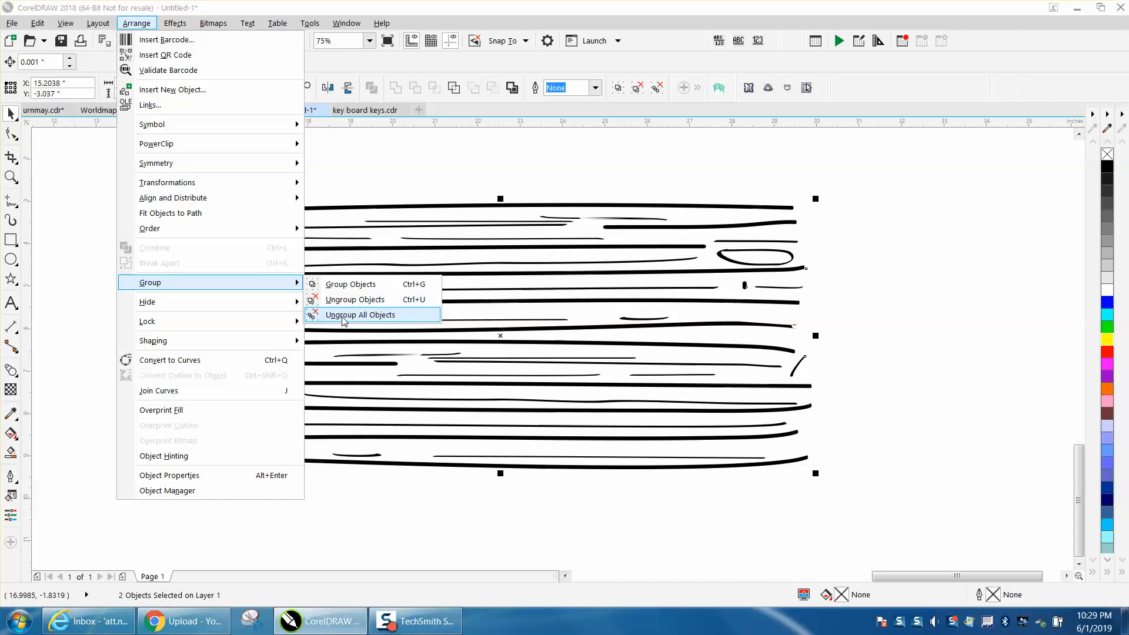
{"action": "left_click", "coordinate": [360, 315]}
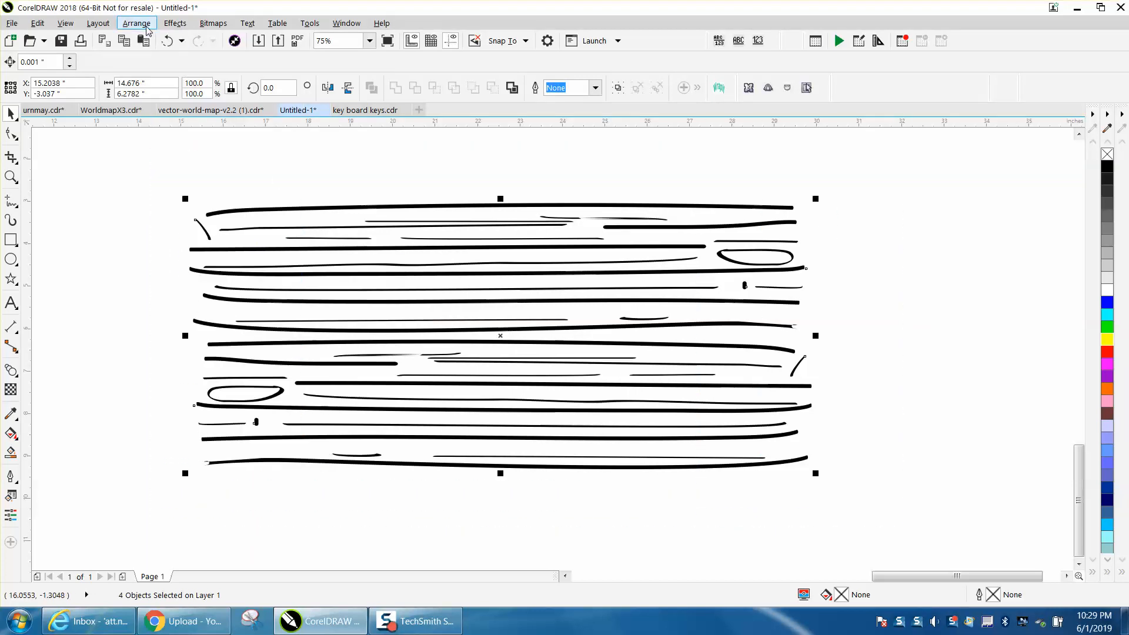
{"action": "left_click", "coordinate": [136, 22]}
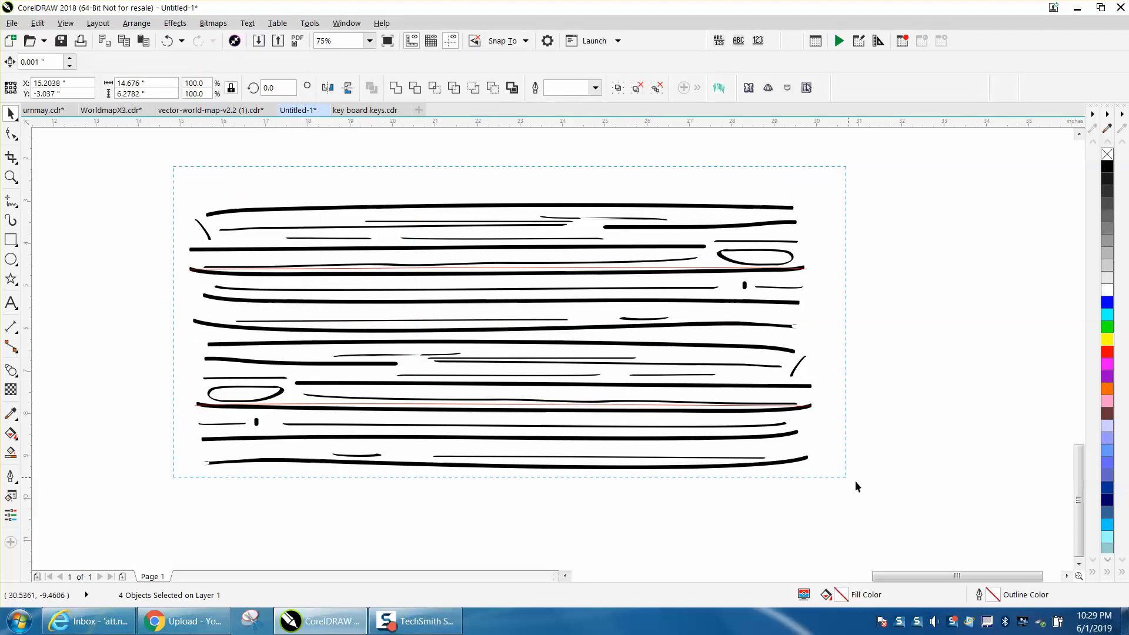
{"action": "left_click", "coordinate": [136, 22]}
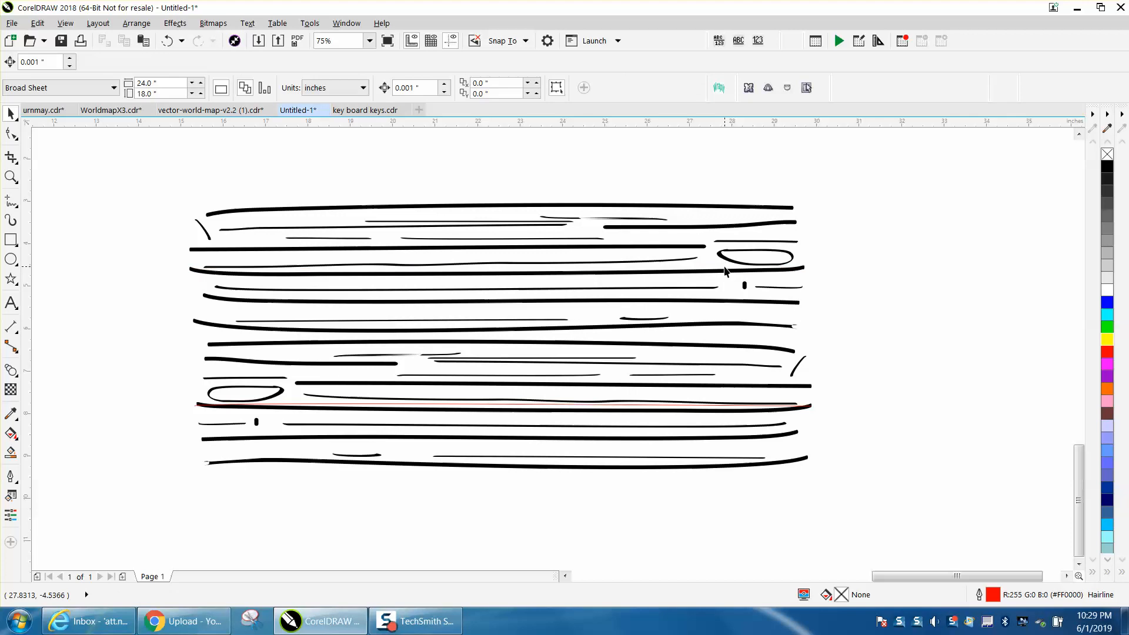
{"action": "mouse_move", "coordinate": [556, 409]}
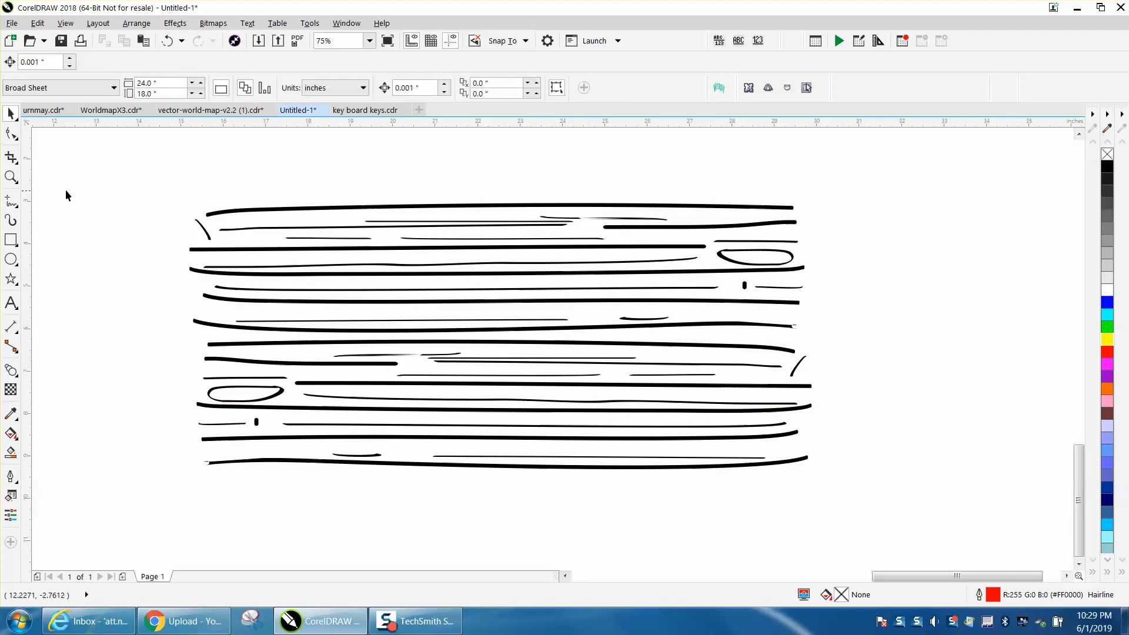
Intersect the grain strokes with the rectangle and zoom out to compare the trimmed board.
{"action": "left_click", "coordinate": [499, 335]}
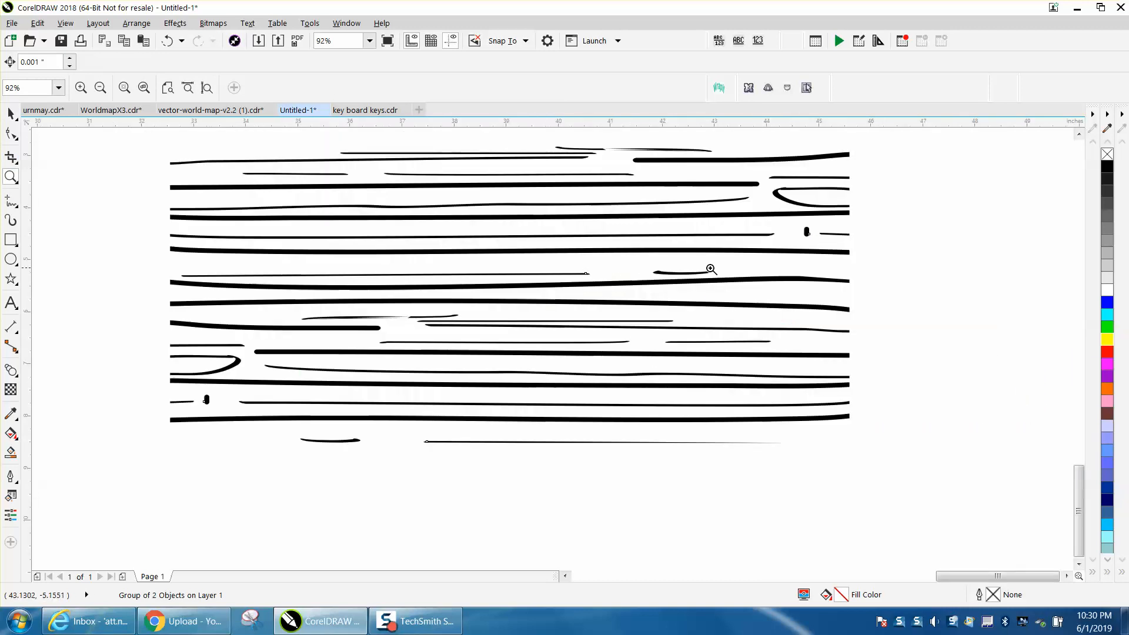
{"action": "mouse_move", "coordinate": [733, 285]}
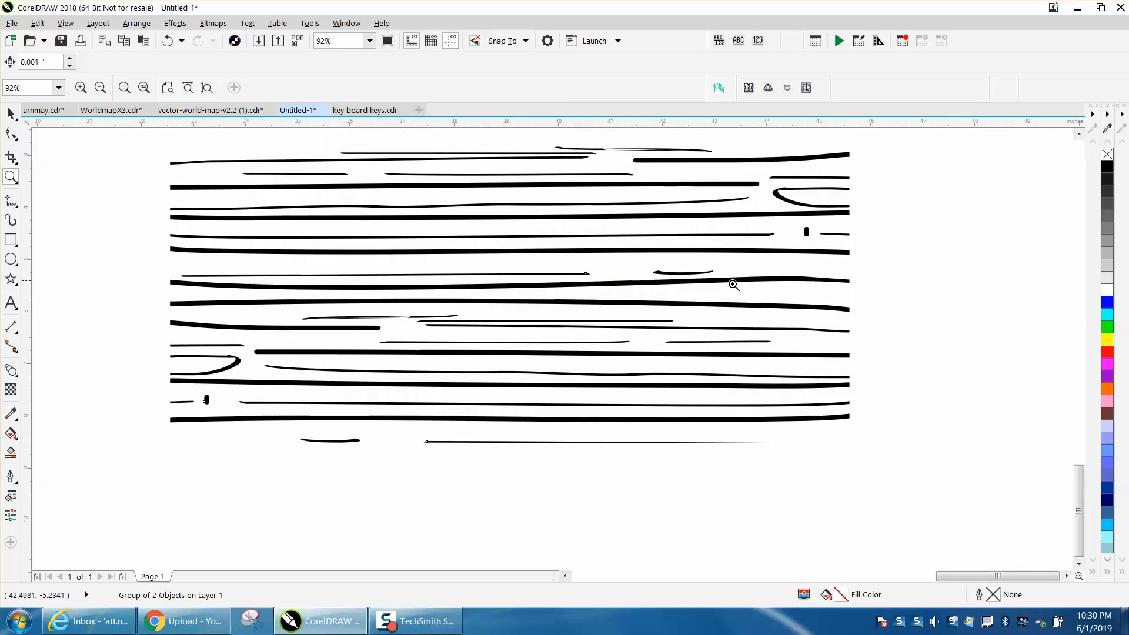
{"action": "left_click", "coordinate": [99, 87]}
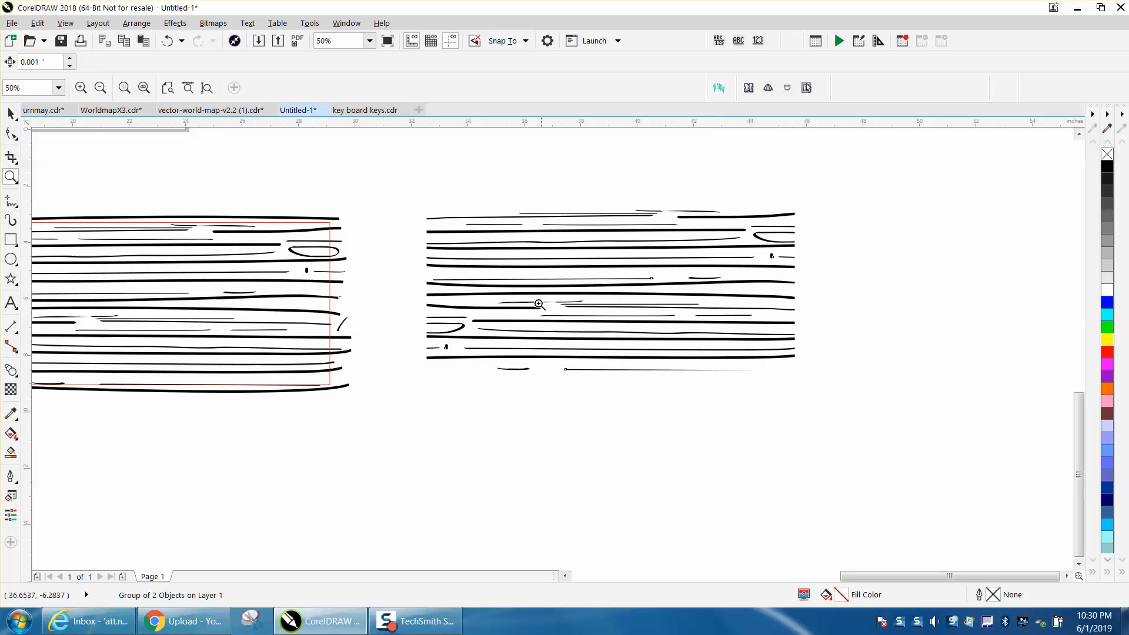
{"action": "mouse_move", "coordinate": [377, 286]}
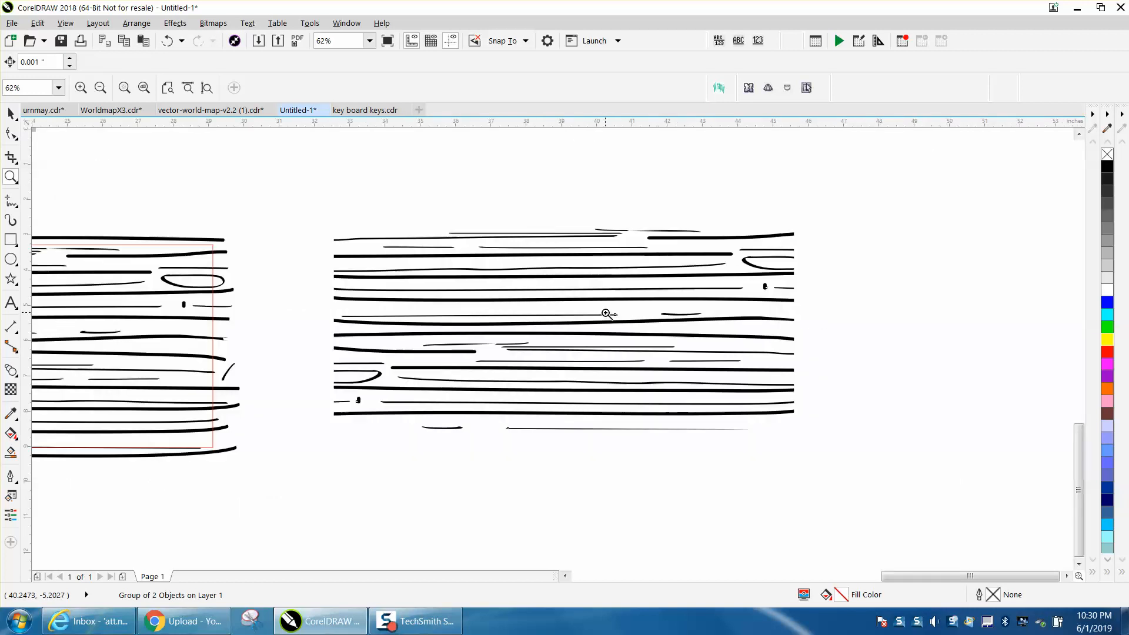
{"action": "mouse_move", "coordinate": [436, 291]}
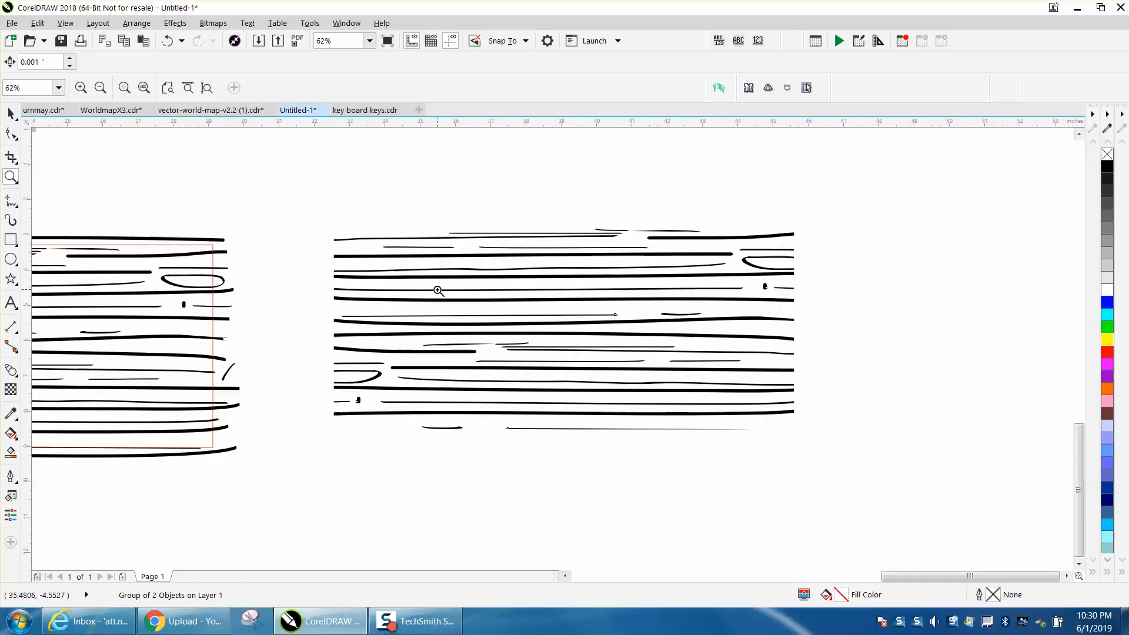